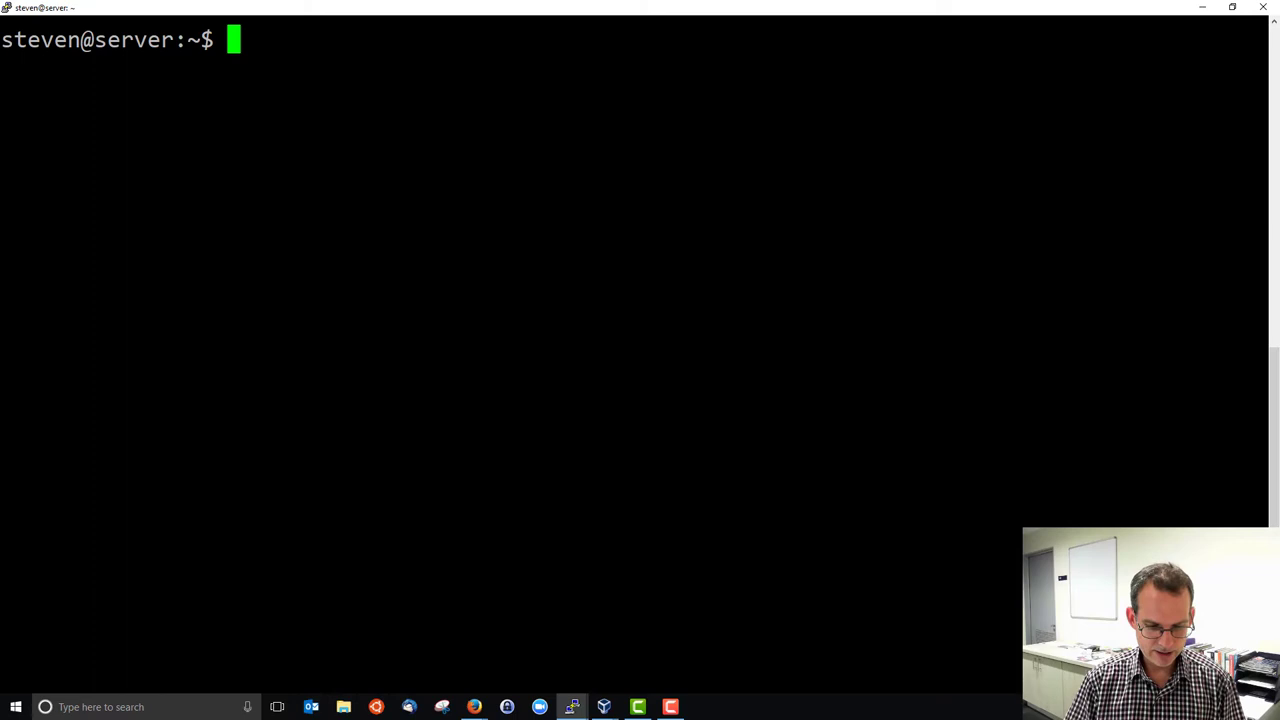
Step: Enter 'sudo systemctl status apache2' at the server prompt without running it
type("sudo")
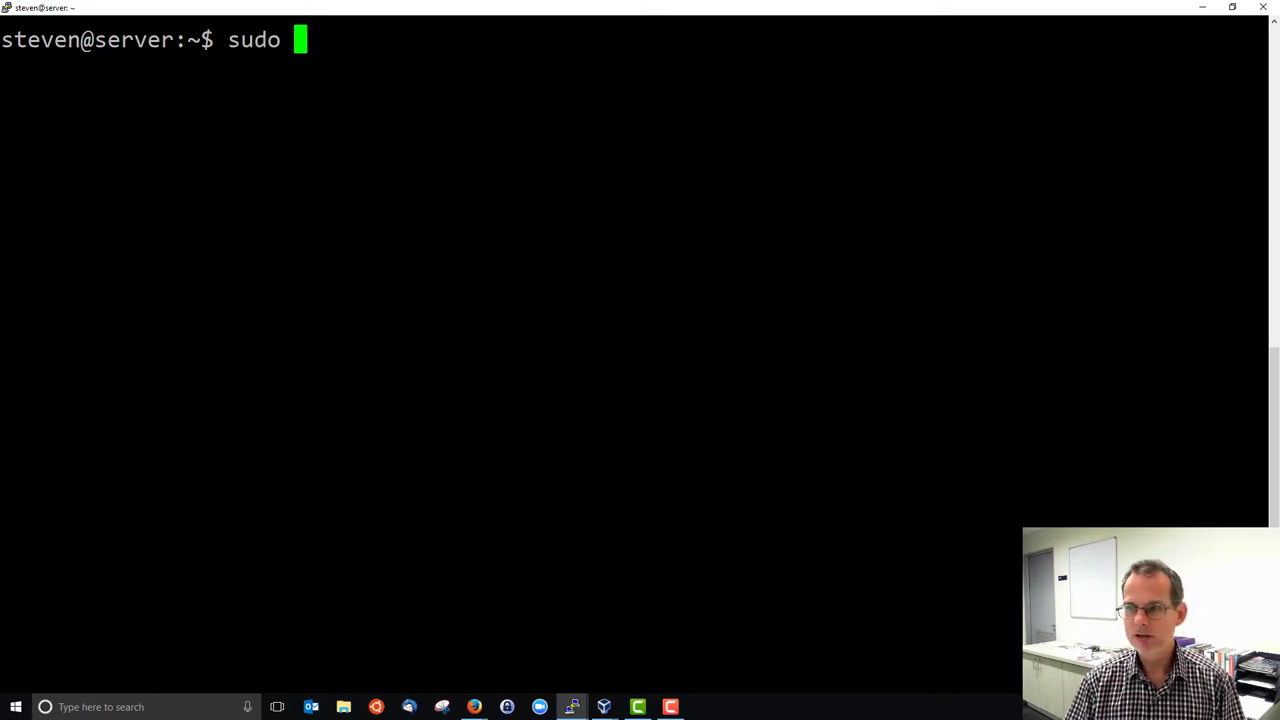
type("systemc")
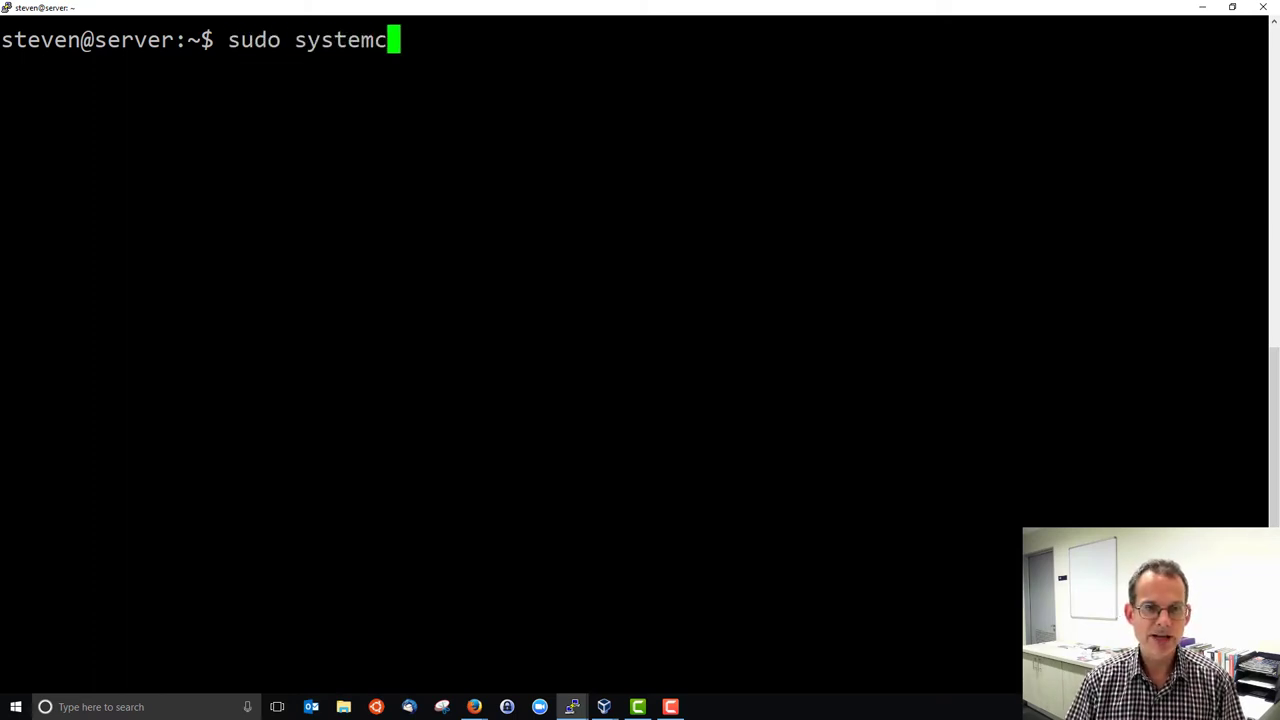
type("tl")
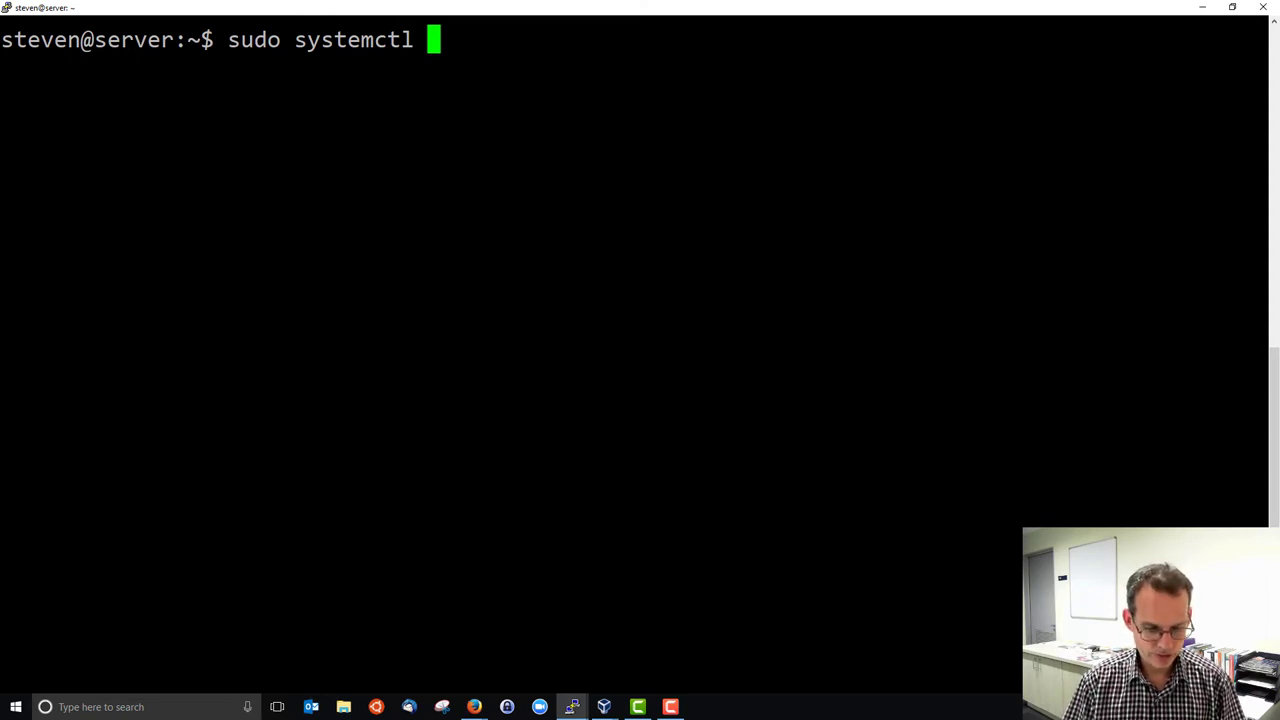
type("status")
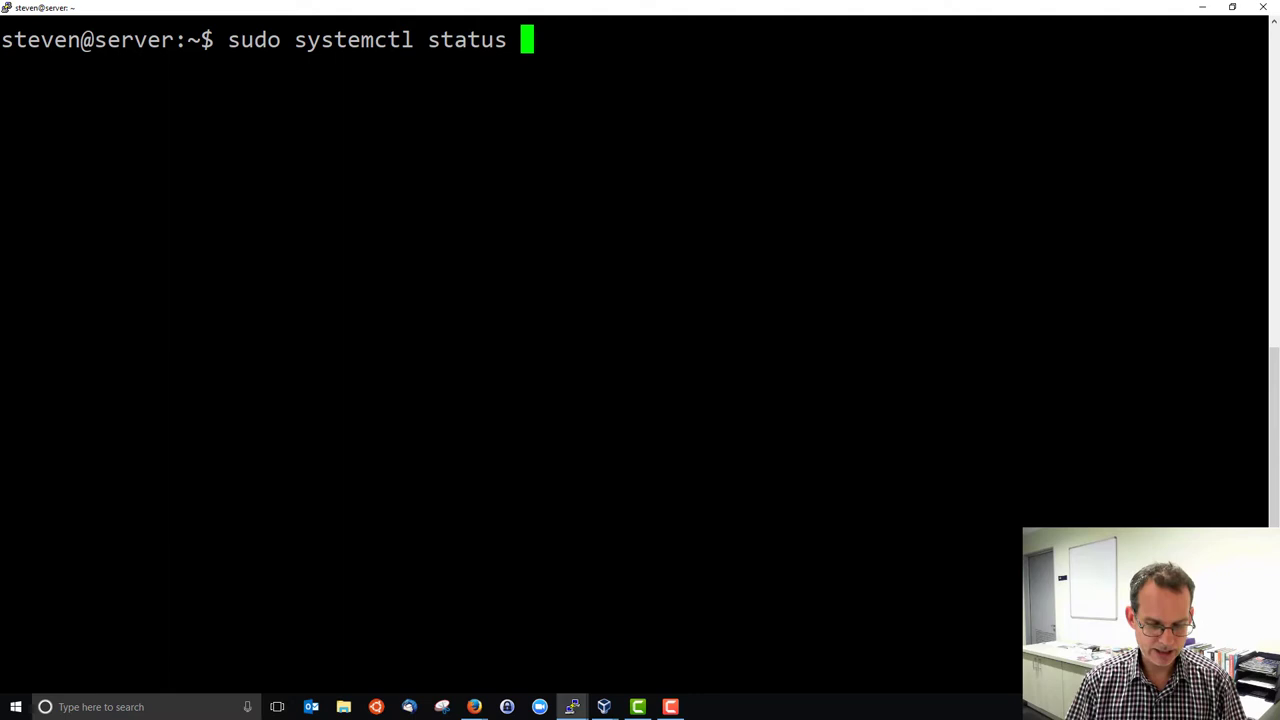
type("apache2")
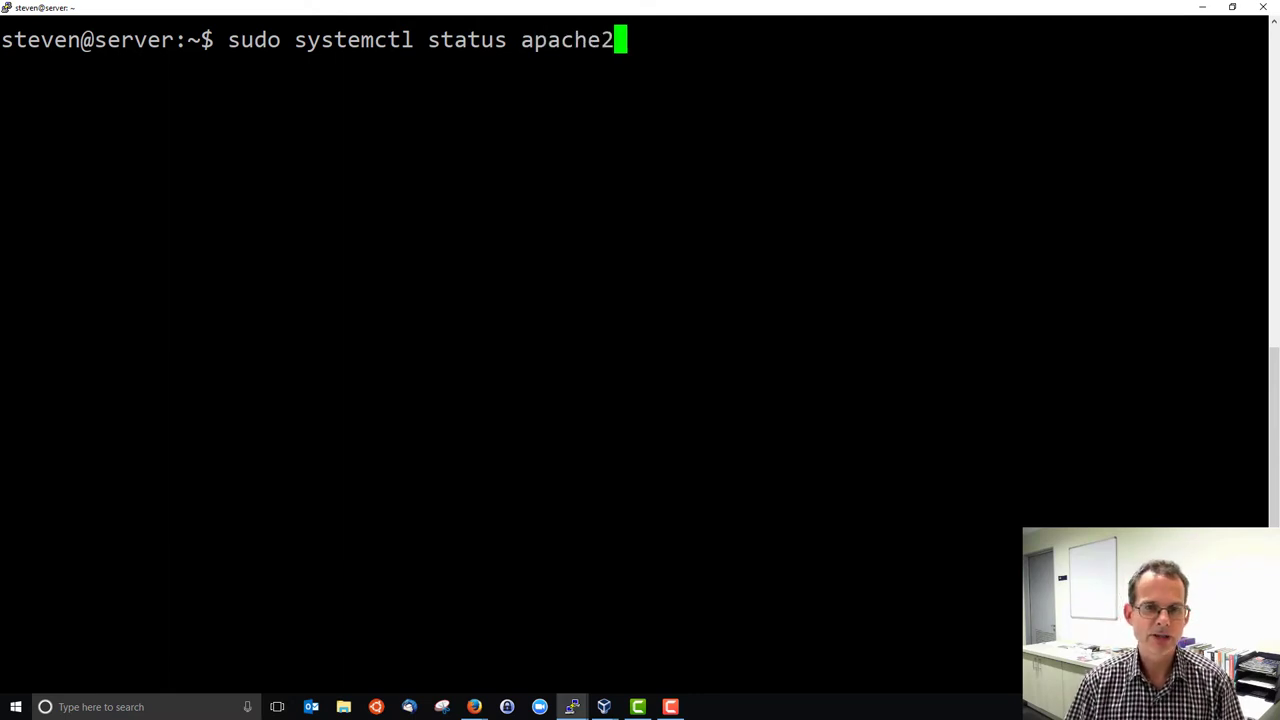
Step: Run the status check, confirm apache2 is active (running), quit the pager and clear the screen
key("Return")
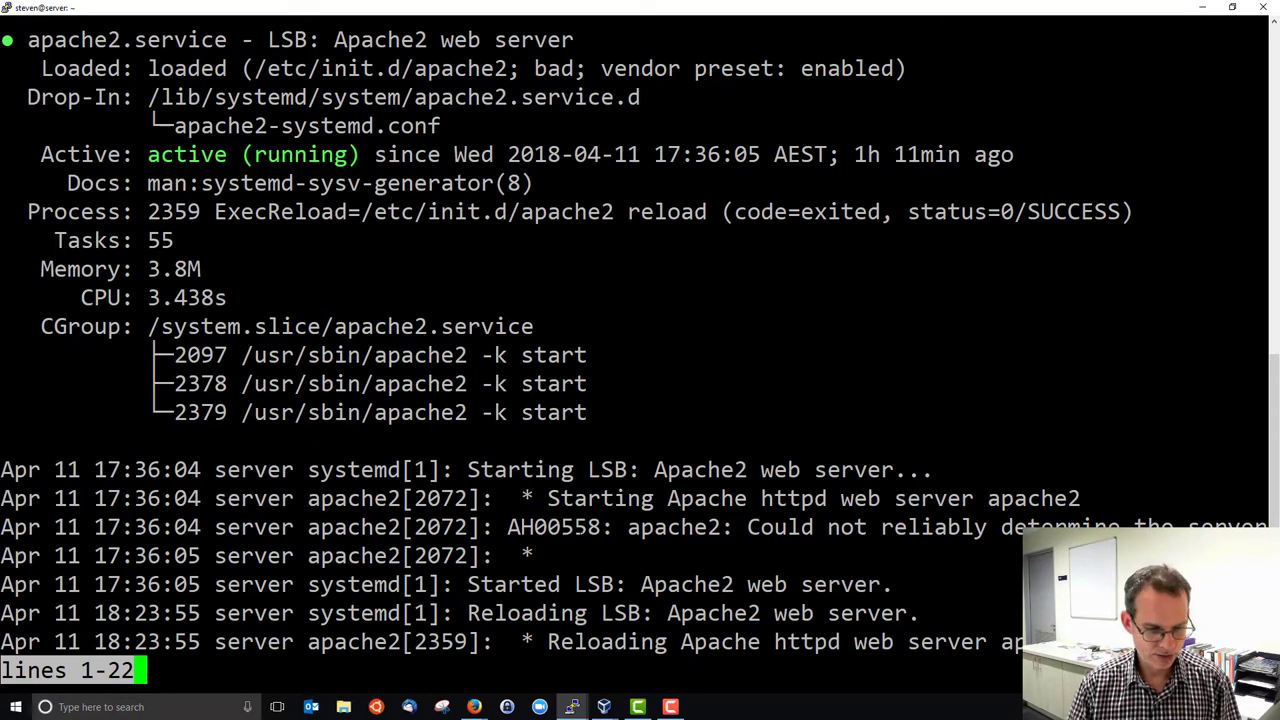
scroll("down", 3)
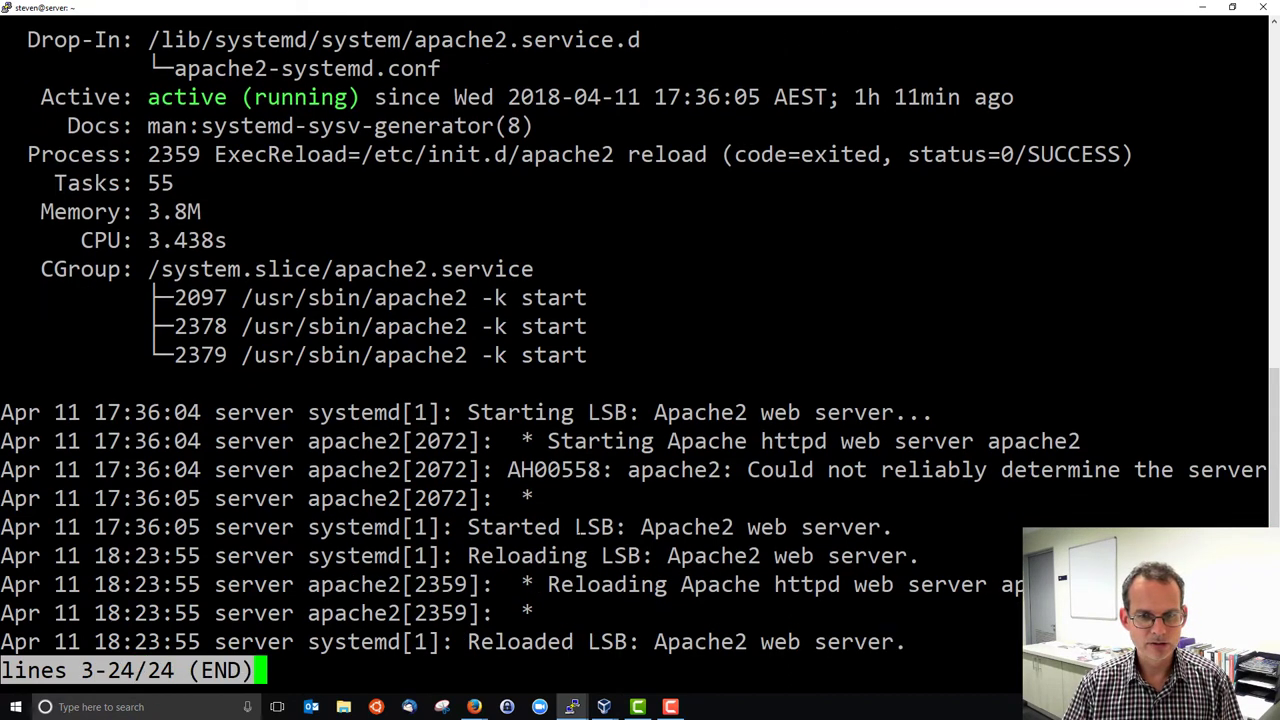
key("q")
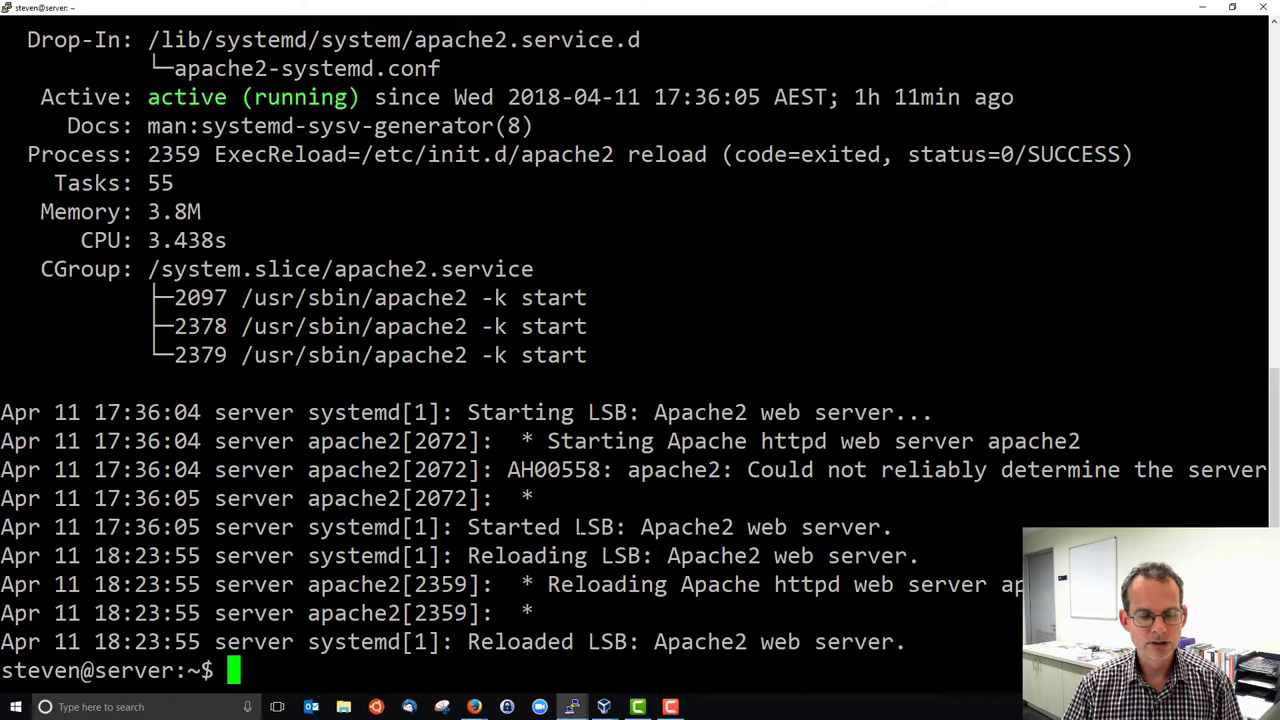
type("c")
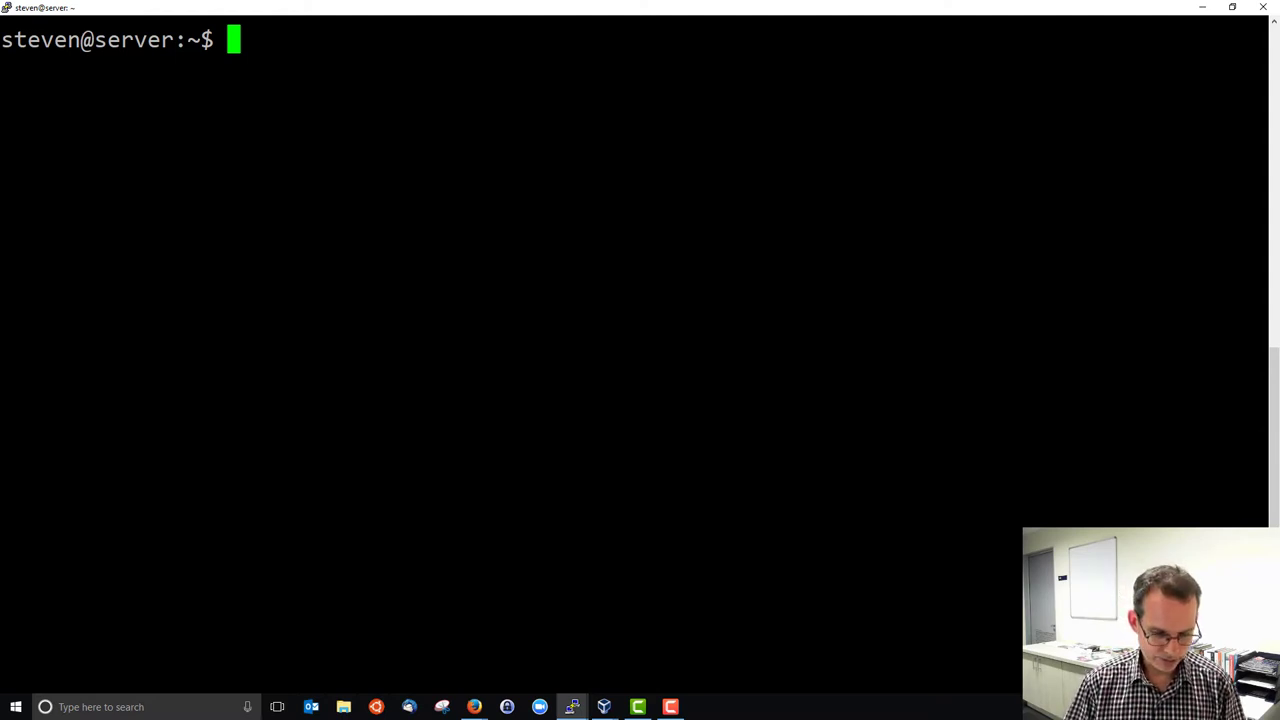
Step: Stop apache2 with systemctl and verify its status now reads inactive (dead)
type("sudo s")
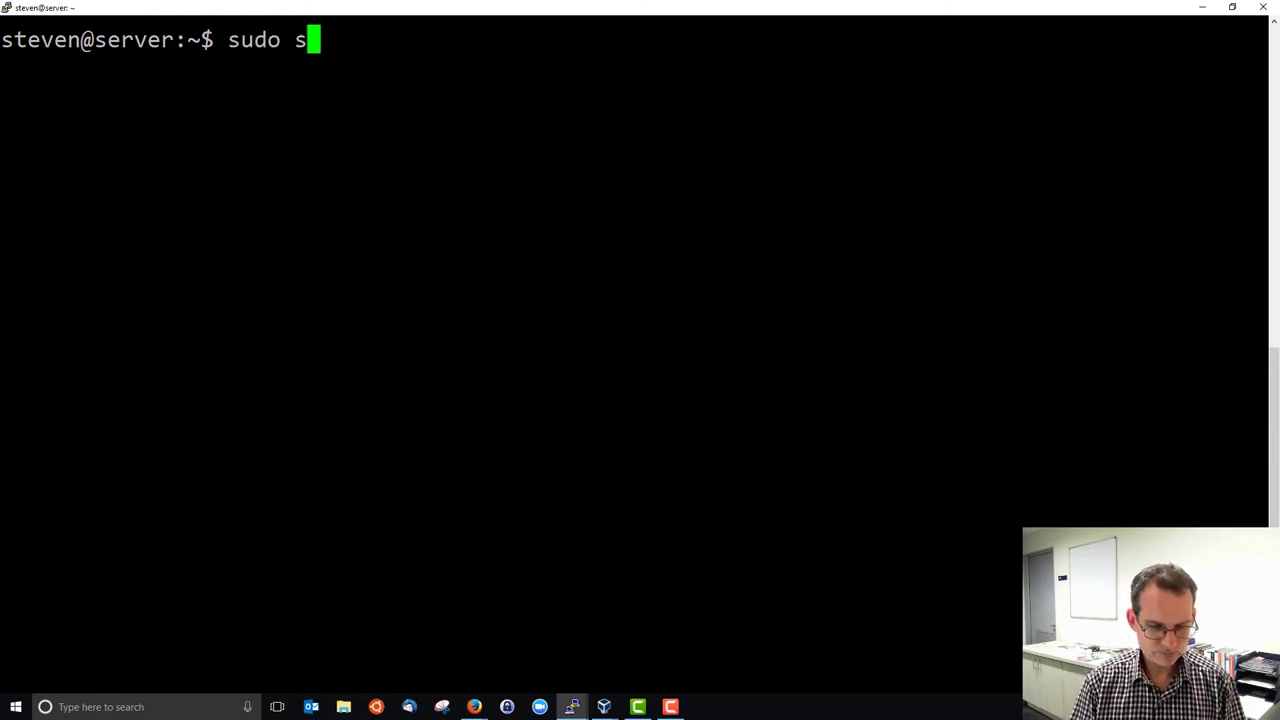
type("ystemctl")
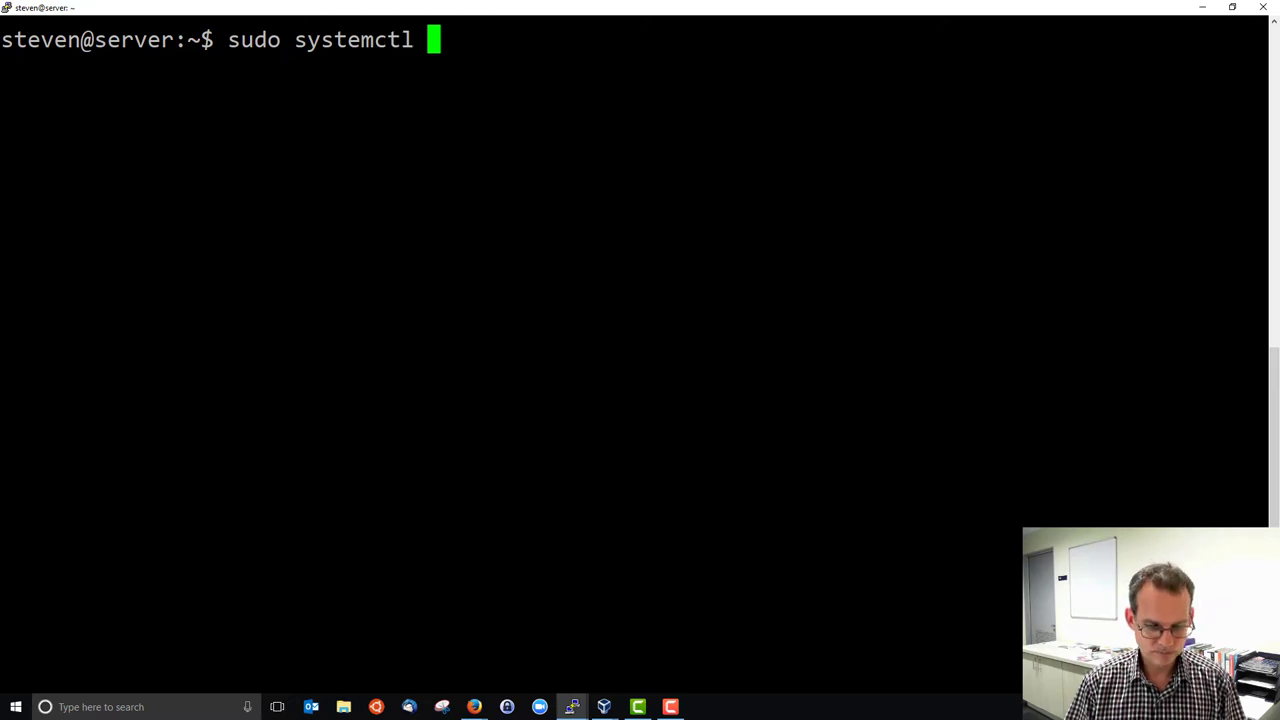
type("stop apache2")
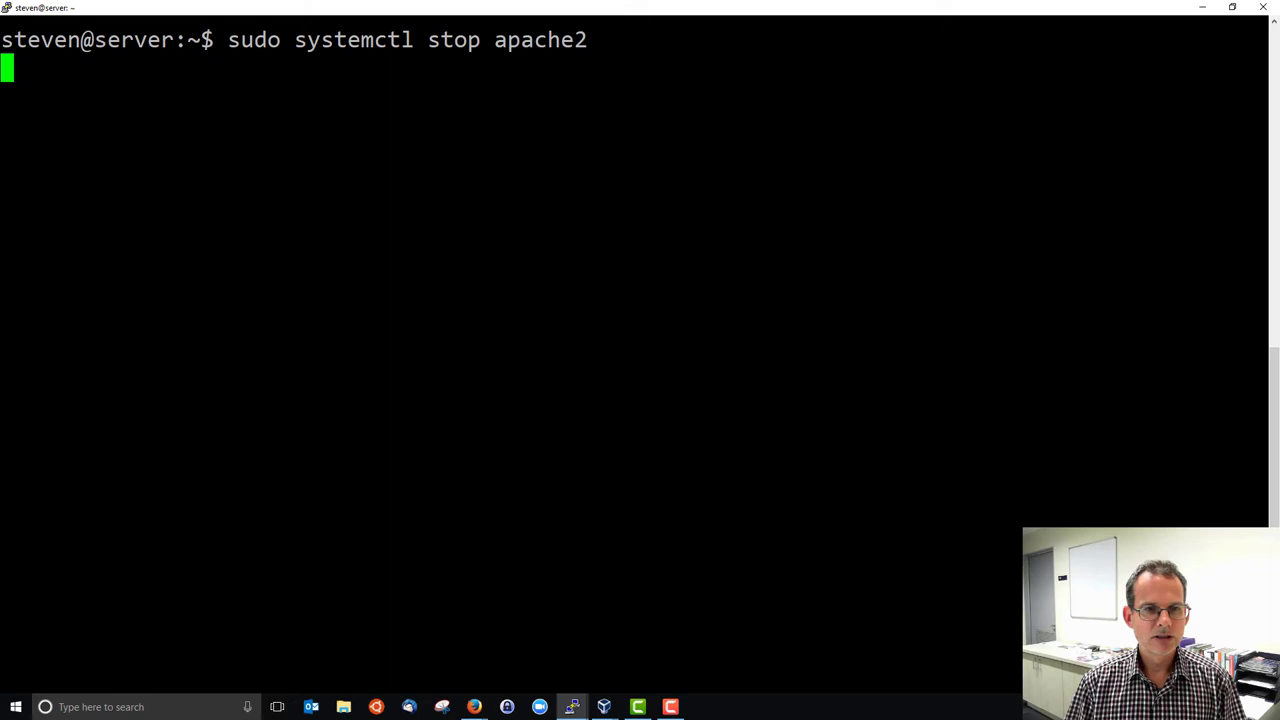
type("clear")
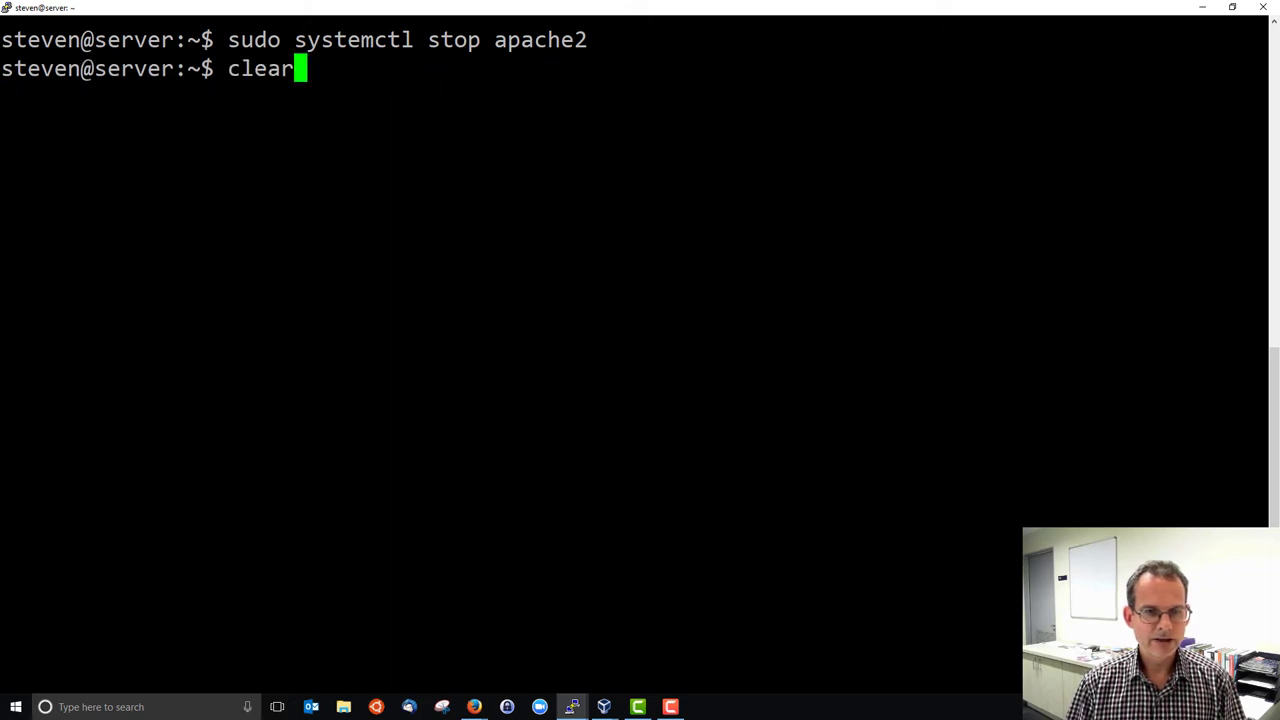
key("Return")
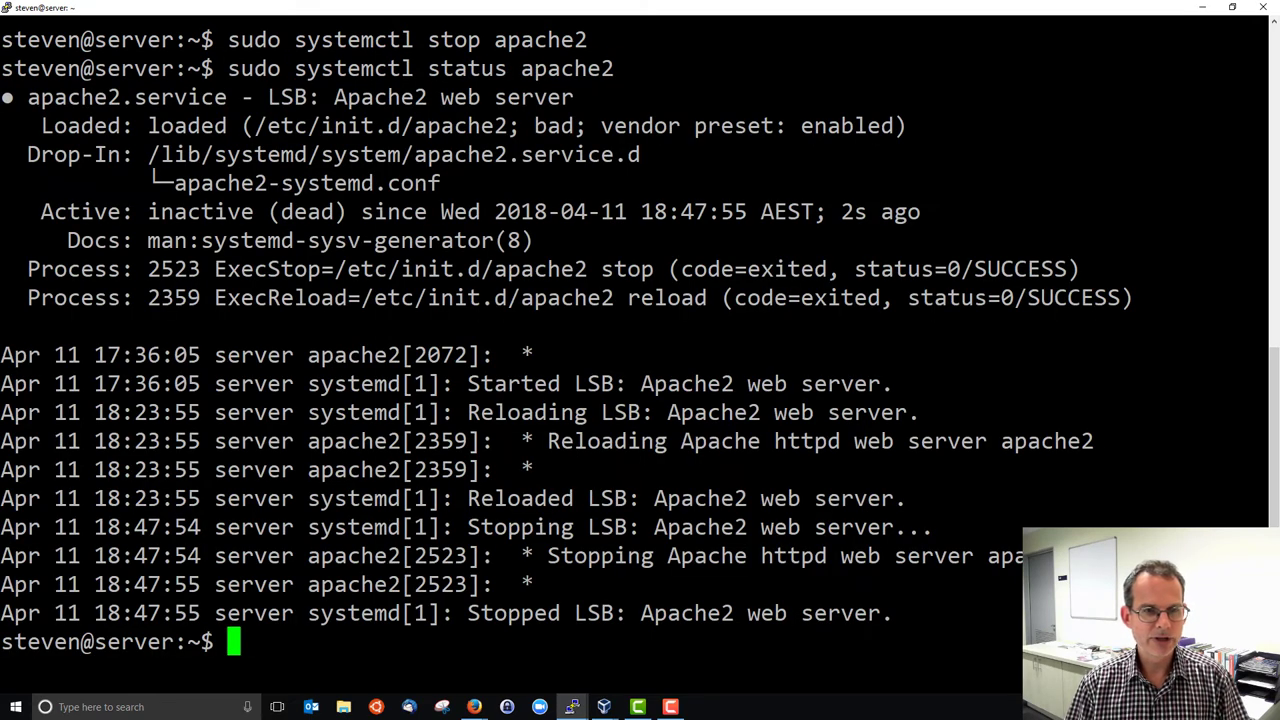
double_click(200, 212)
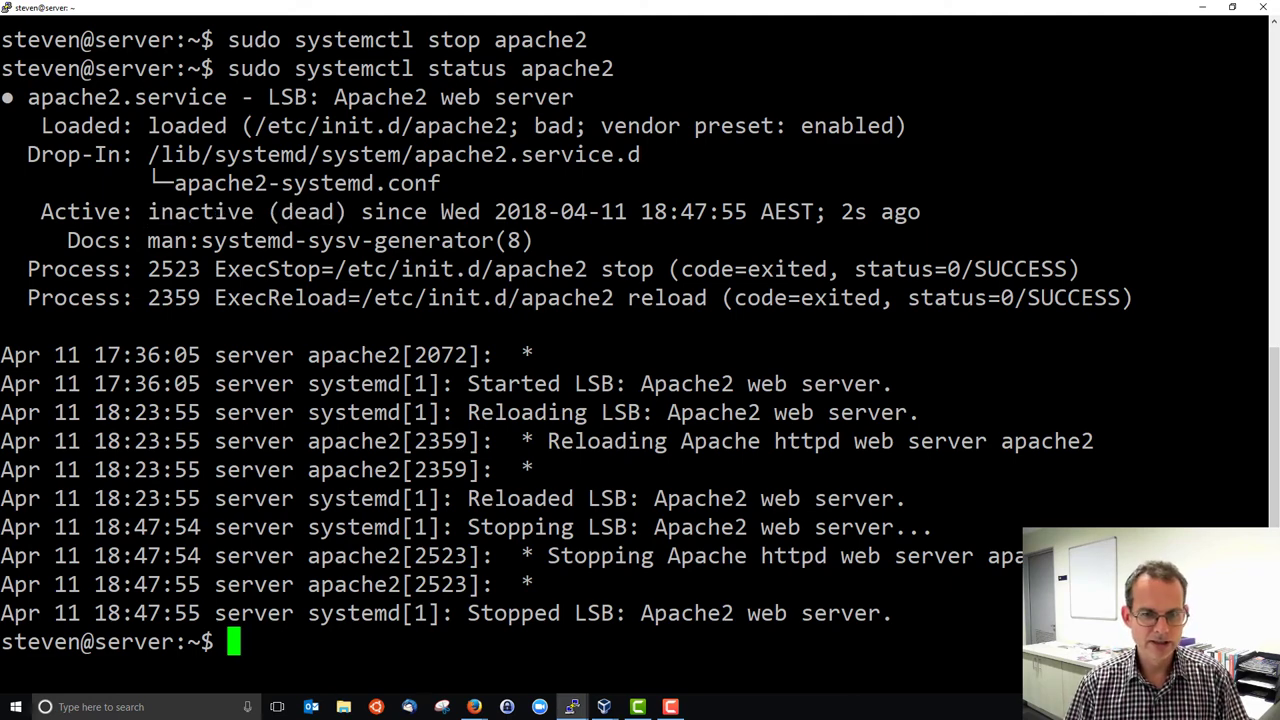
mouse_move(572, 708)
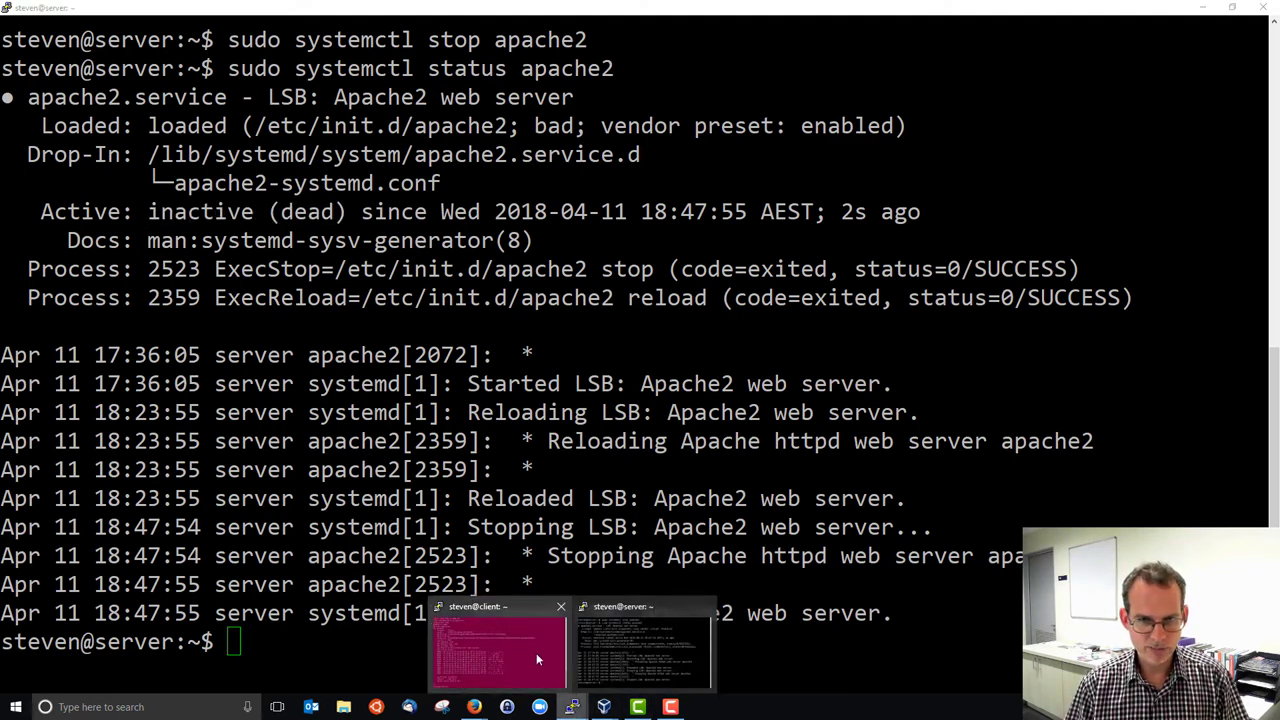
left_click(498, 650)
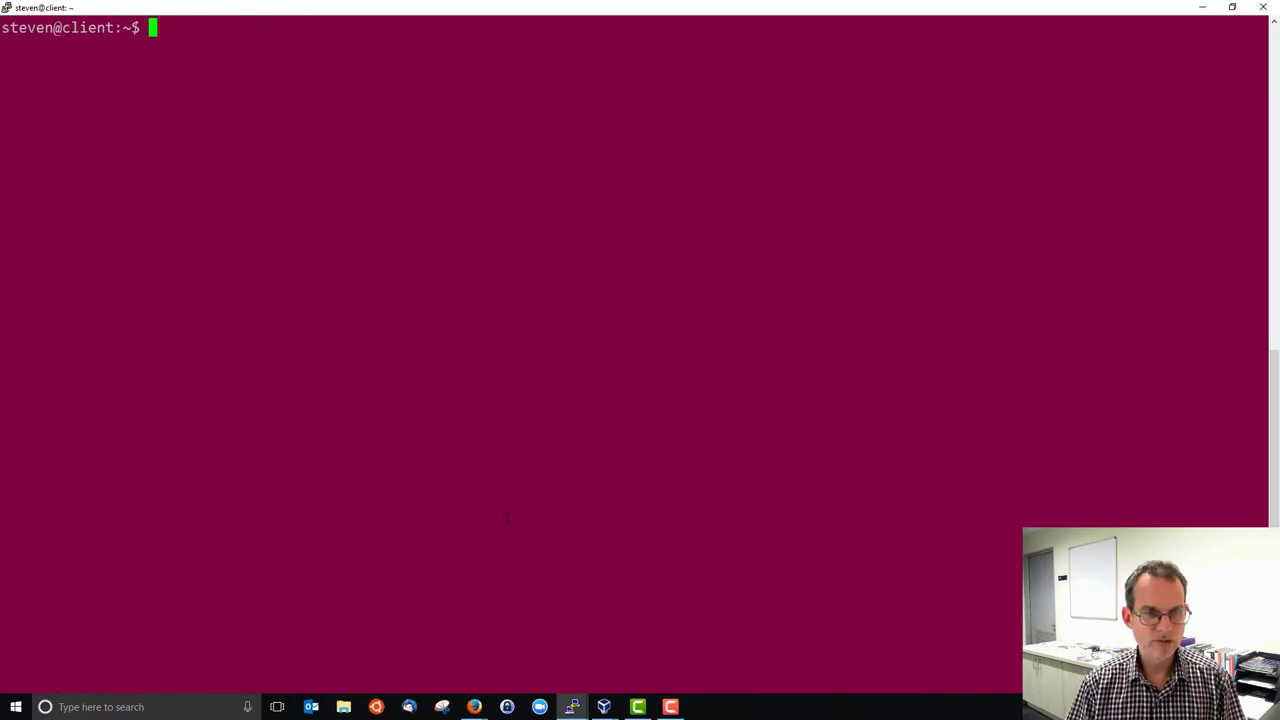
type("sudo dpkg-reconfigure ca-certificates")
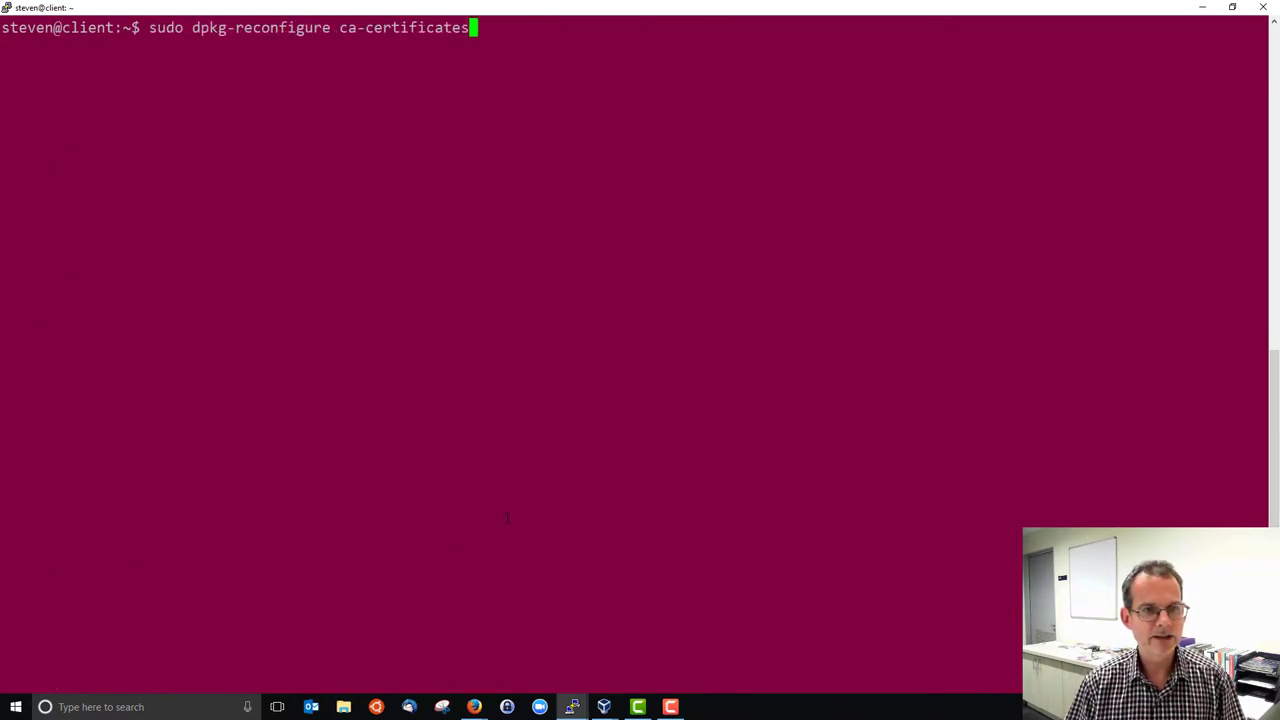
key("Return")
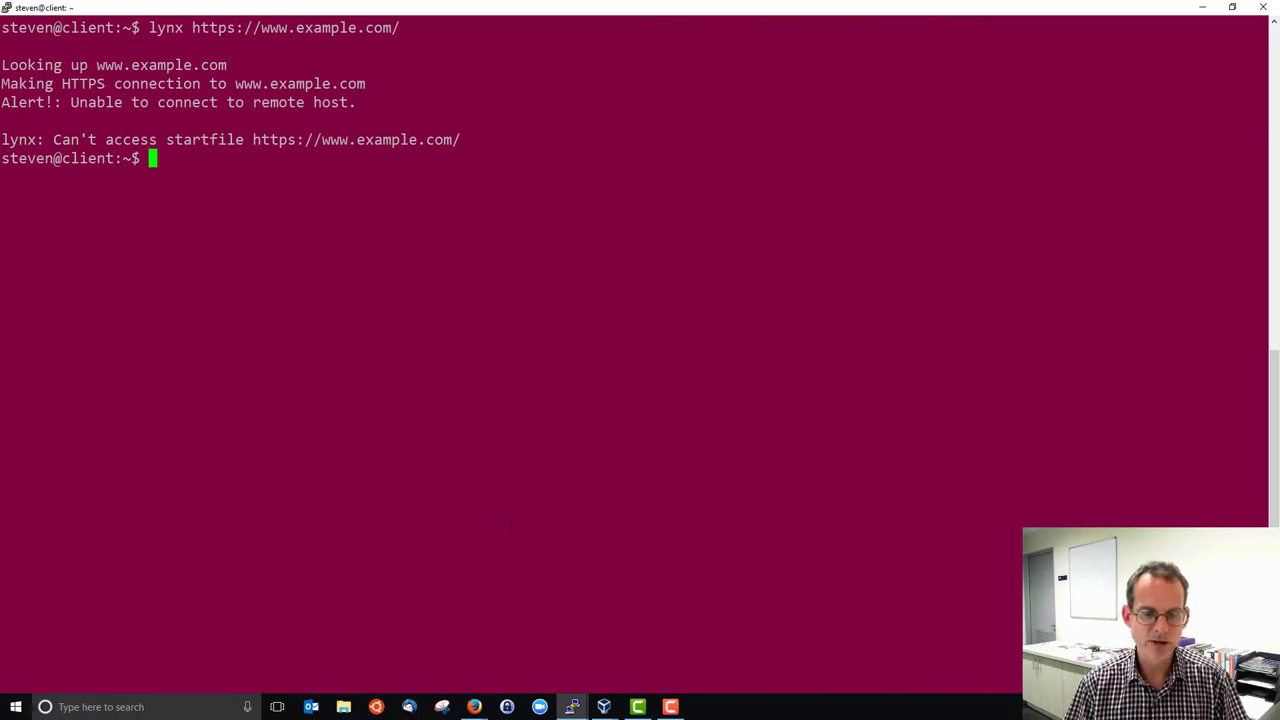
mouse_move(572, 708)
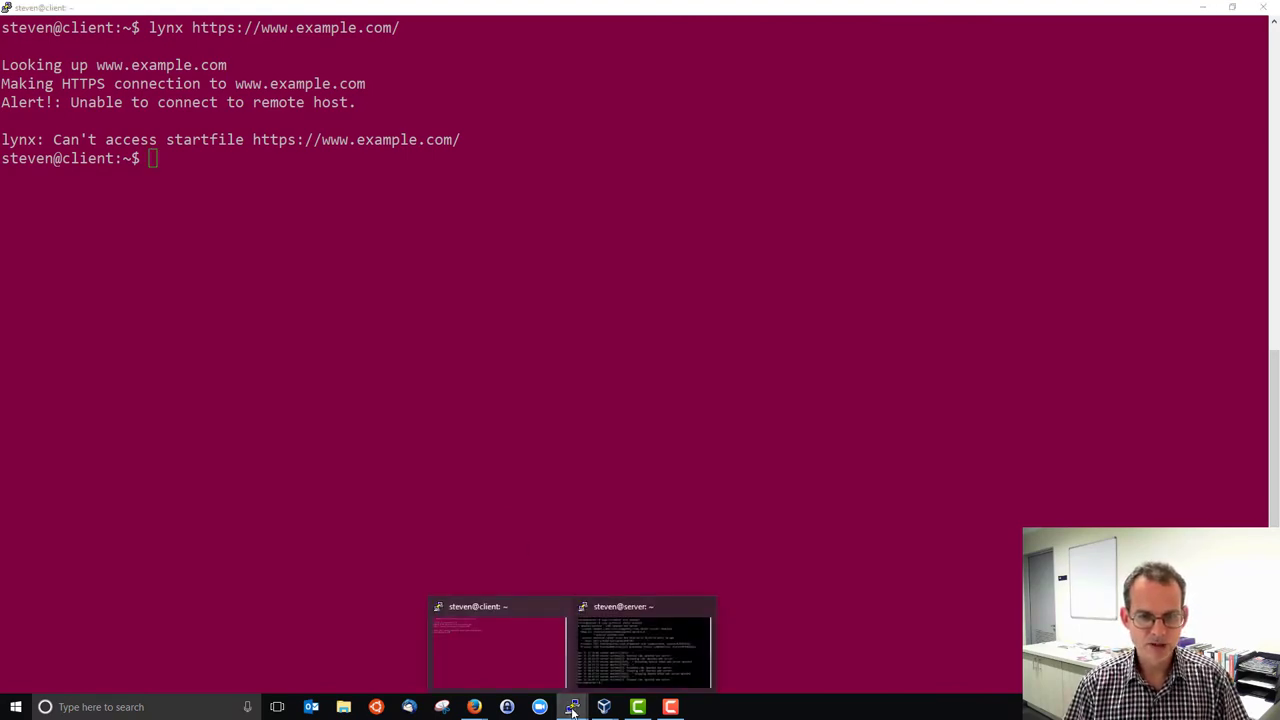
Step: On the server, start apache2, confirm it is active (running) and clear the screen
left_click(640, 650)
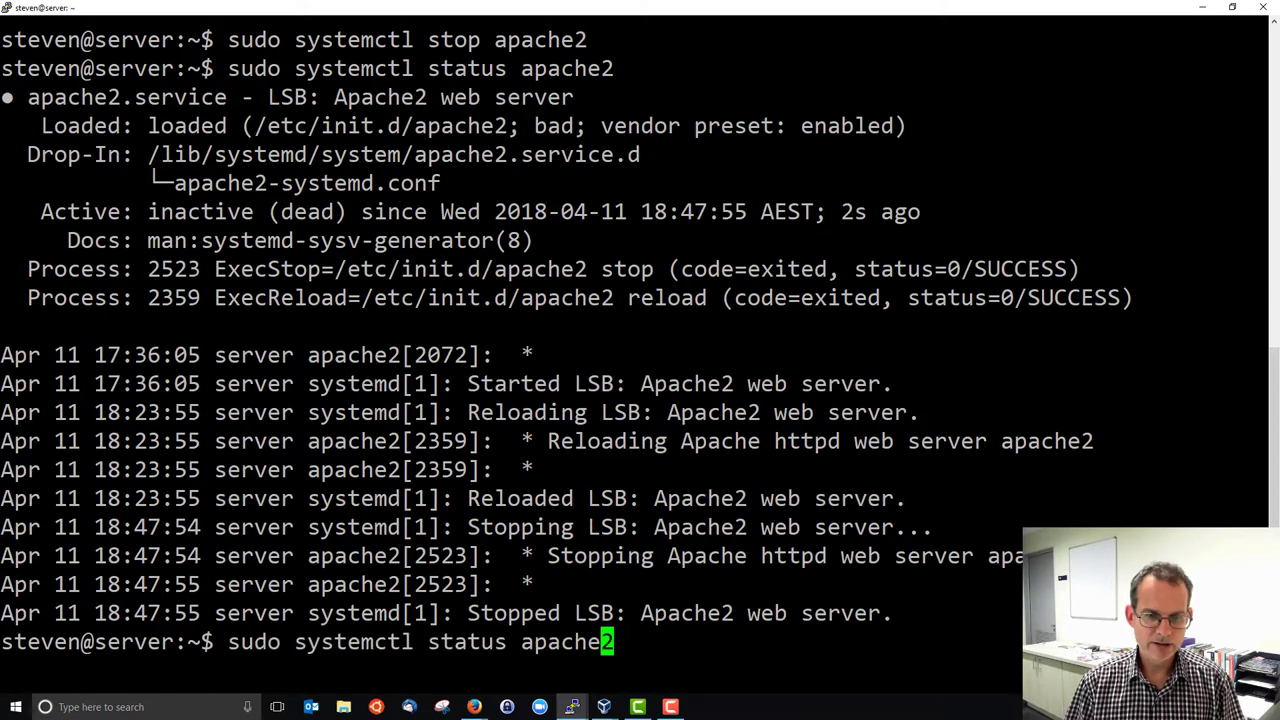
type("c")
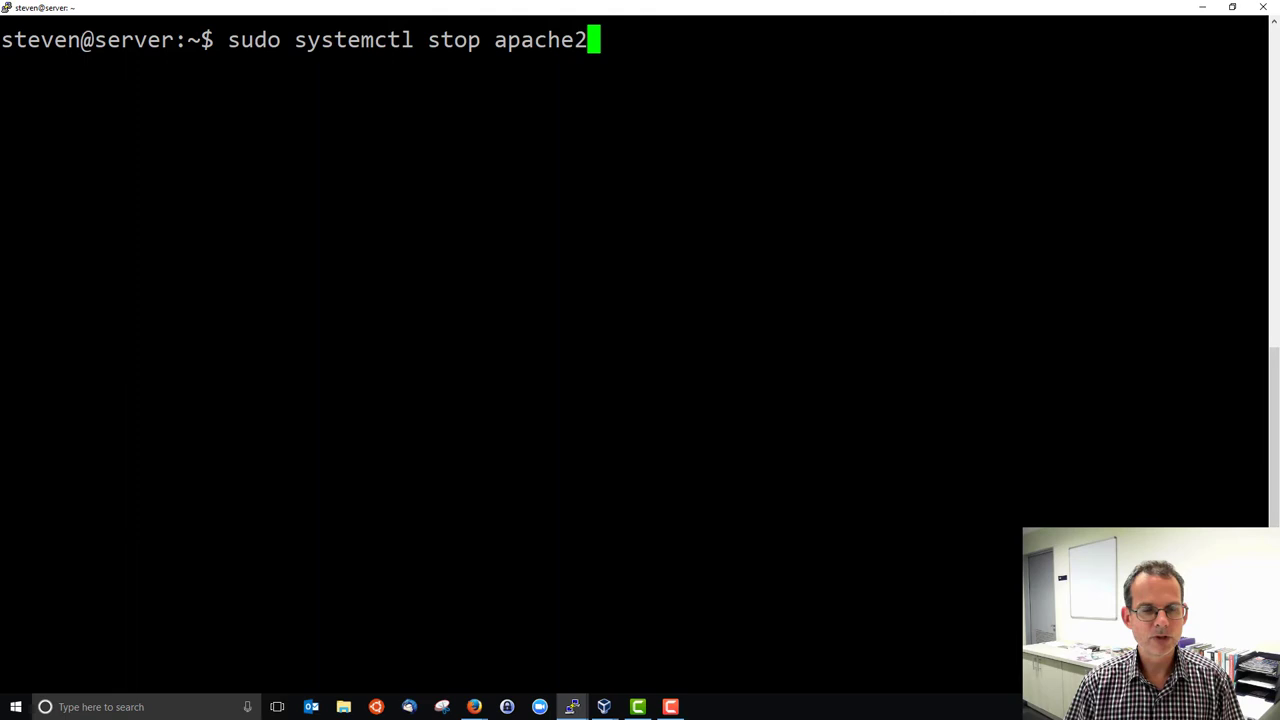
key("BackSpace")
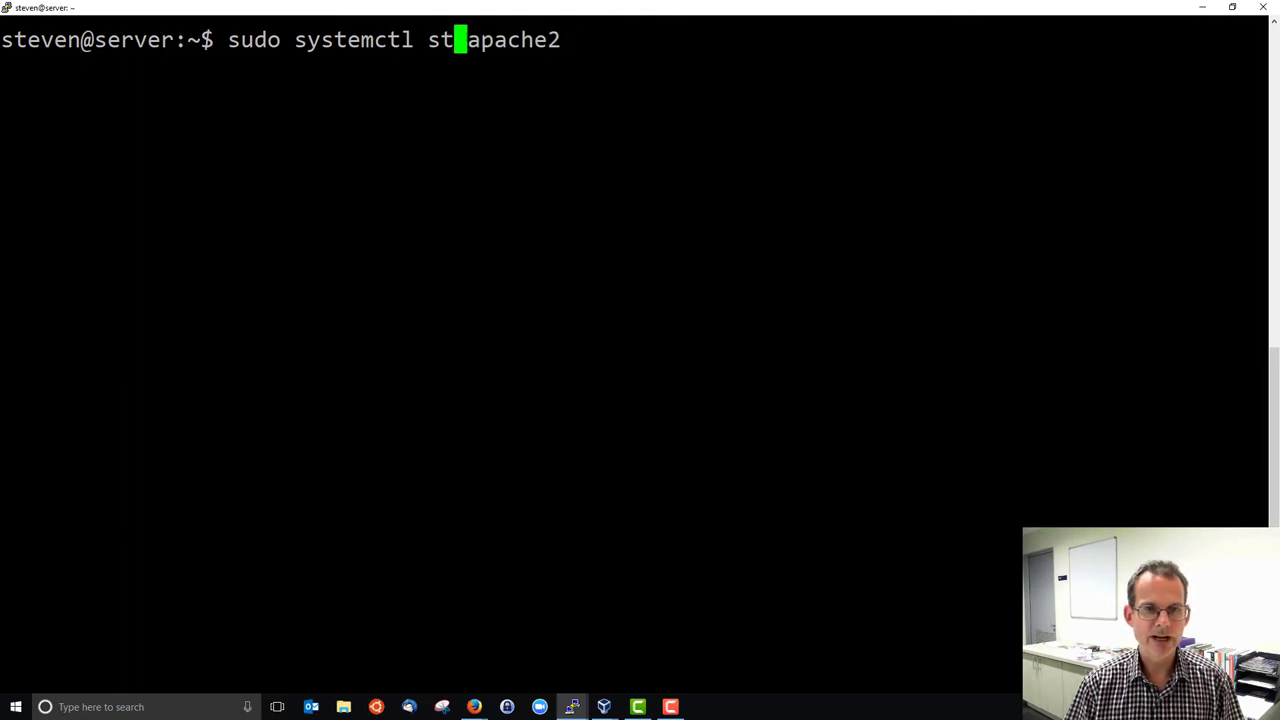
key("Return")
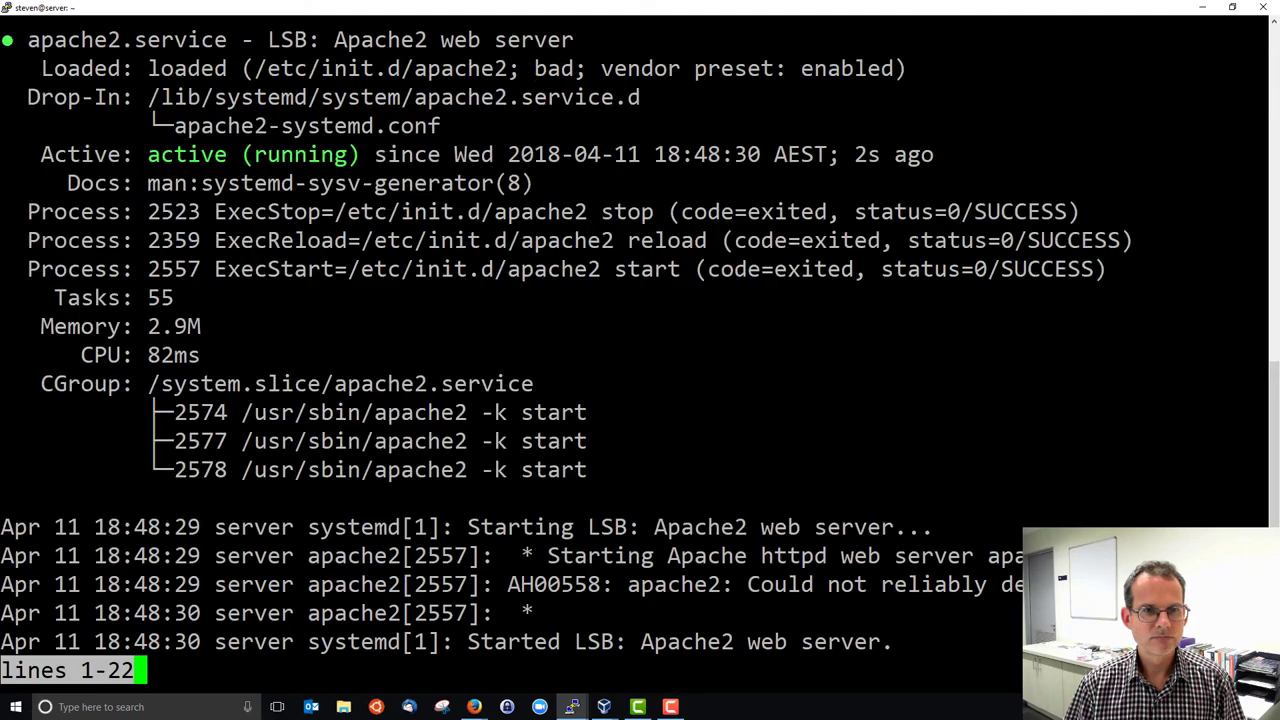
key("q")
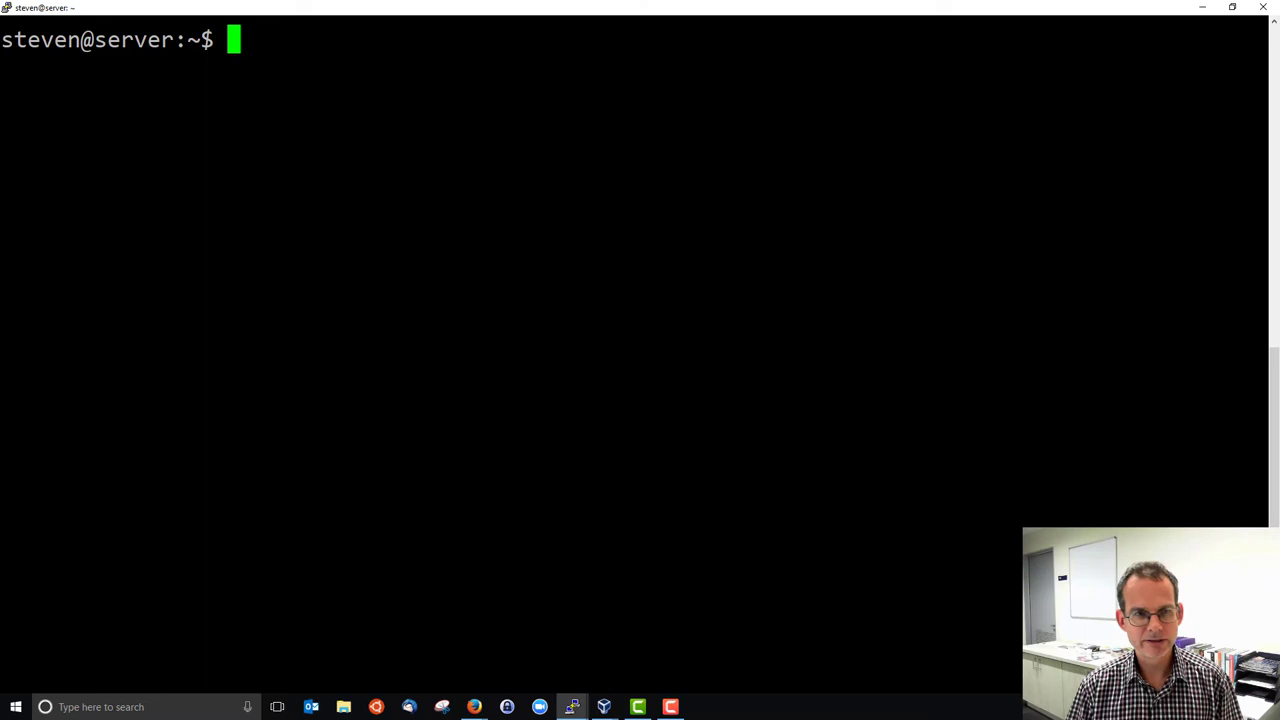
Step: Restart apache2 with systemctl, finishing without error output
type("sudo systemctl status apache2")
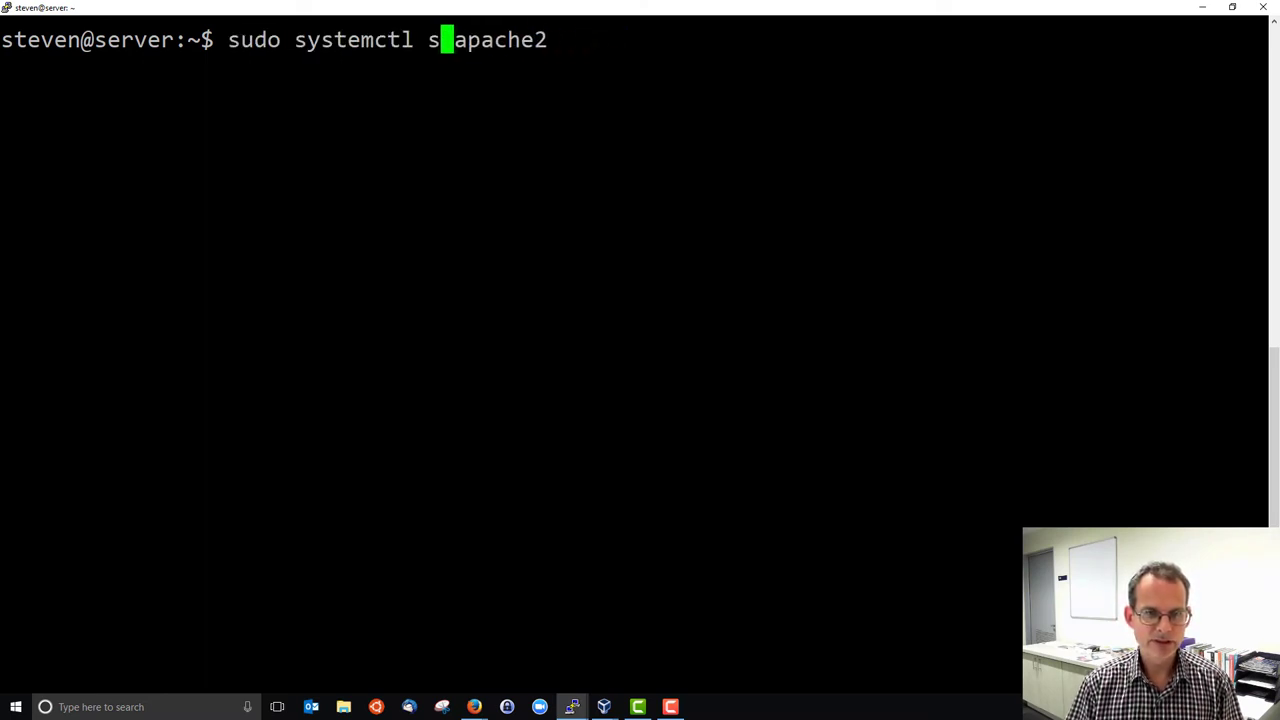
type("esta")
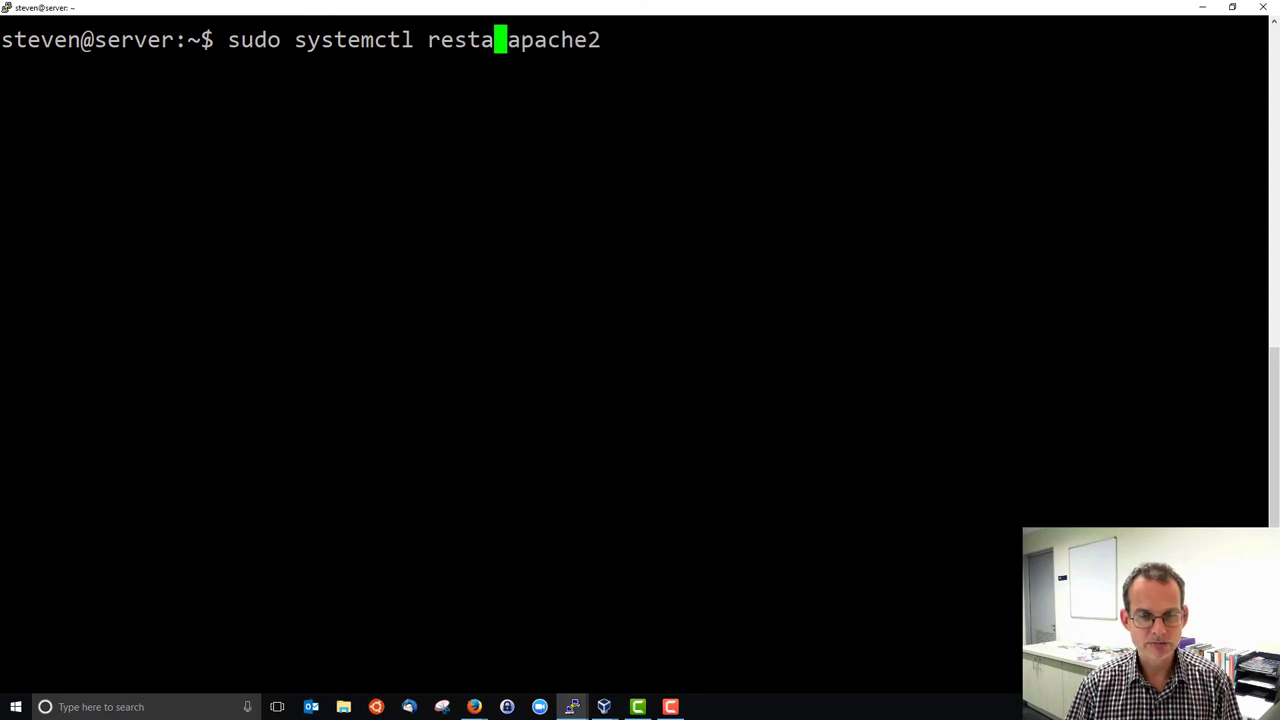
key("Return")
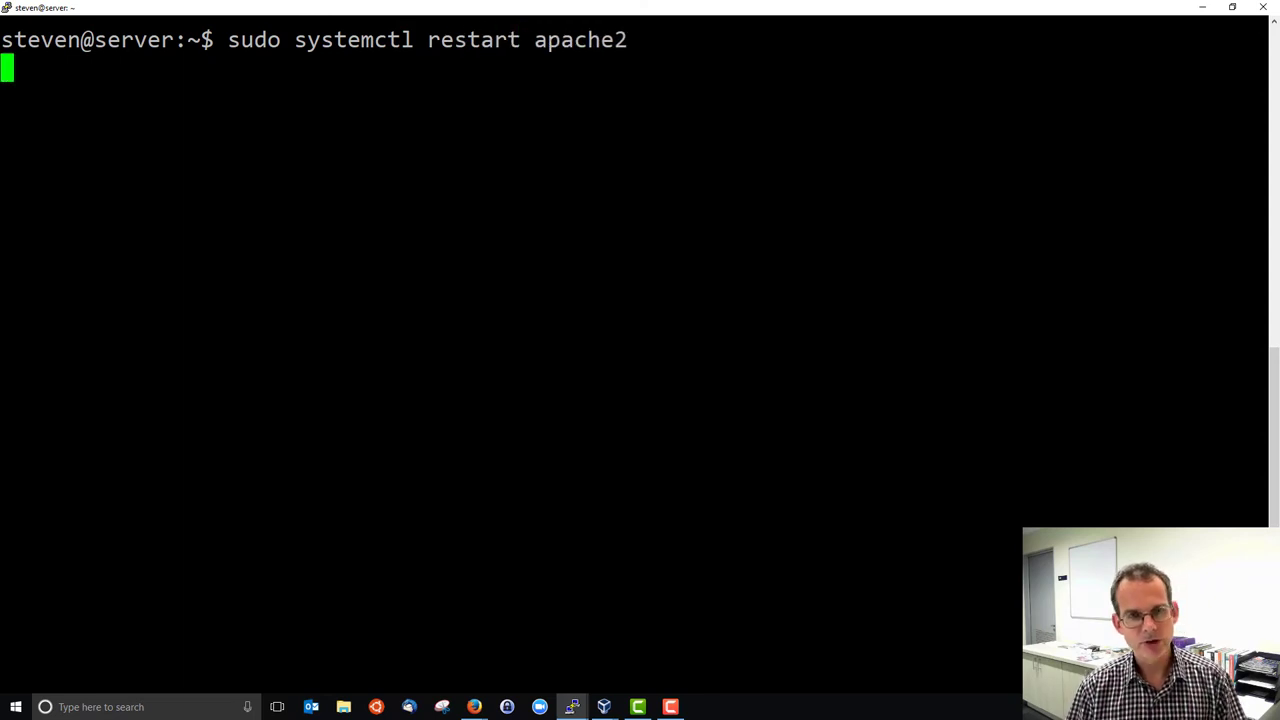
key("Return")
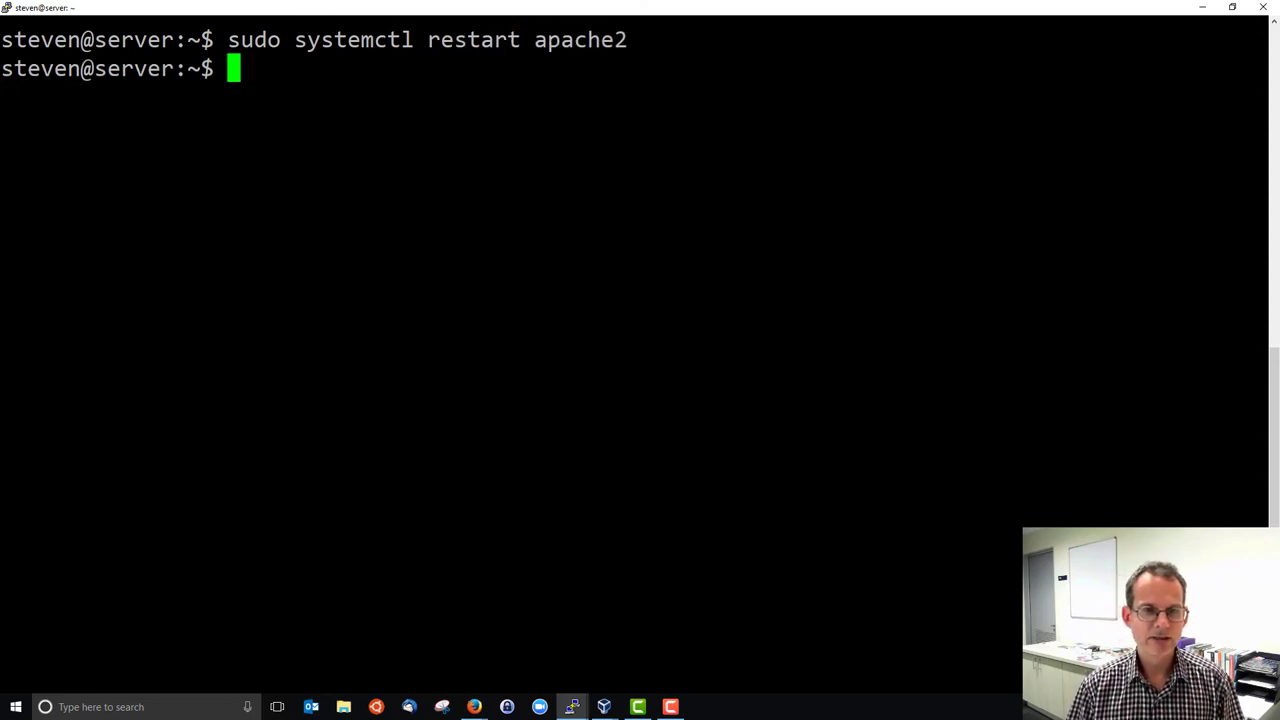
key("Up")
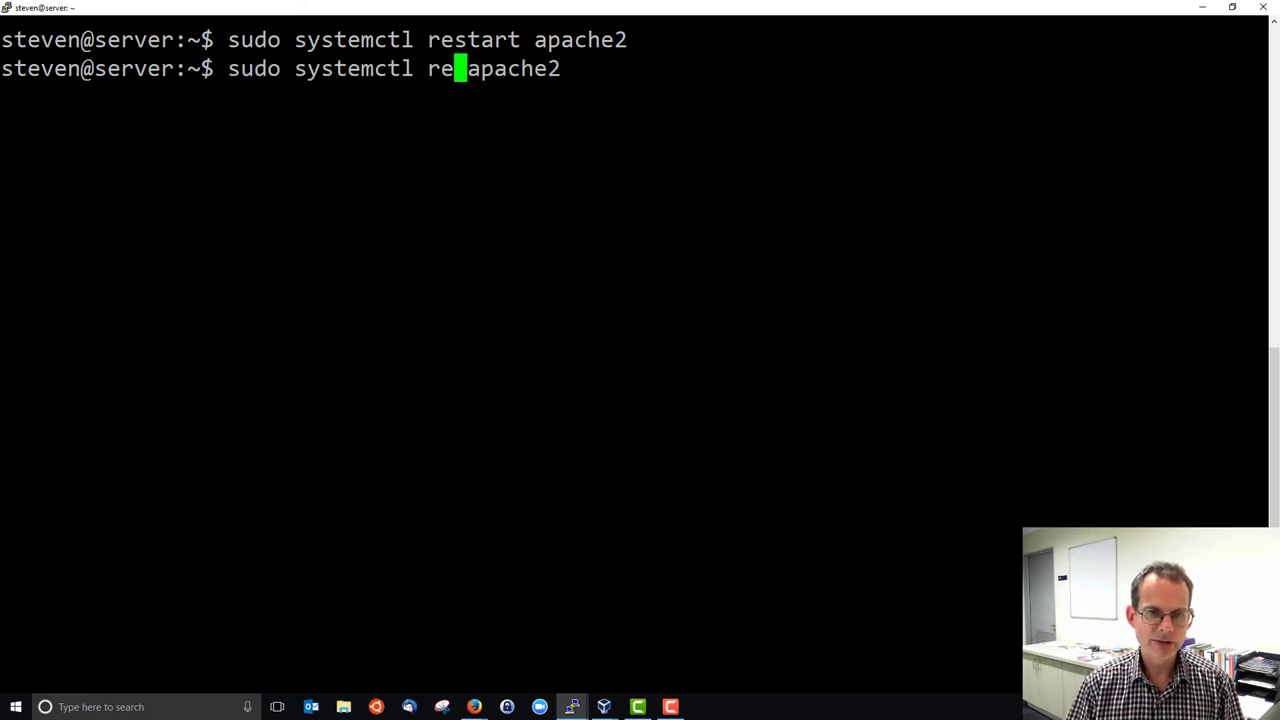
Step: Reload apache2's configuration with systemctl, completing quietly
type("loea")
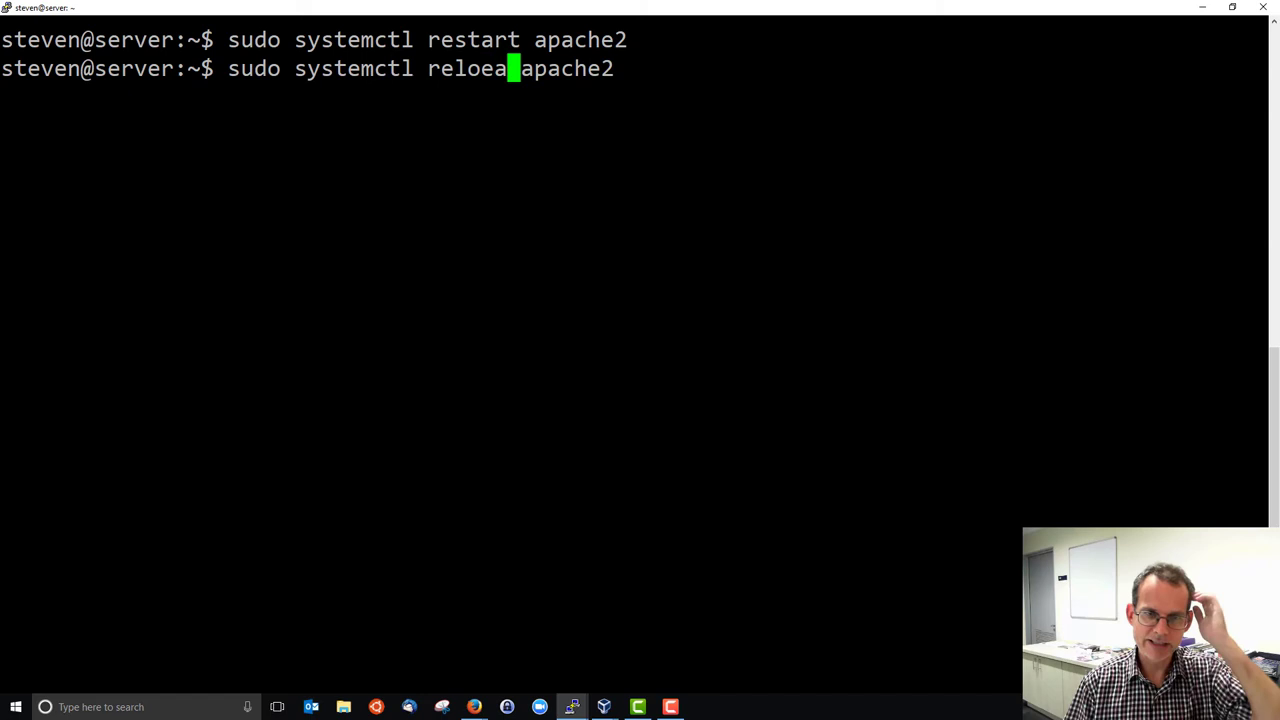
key("BackSpace")
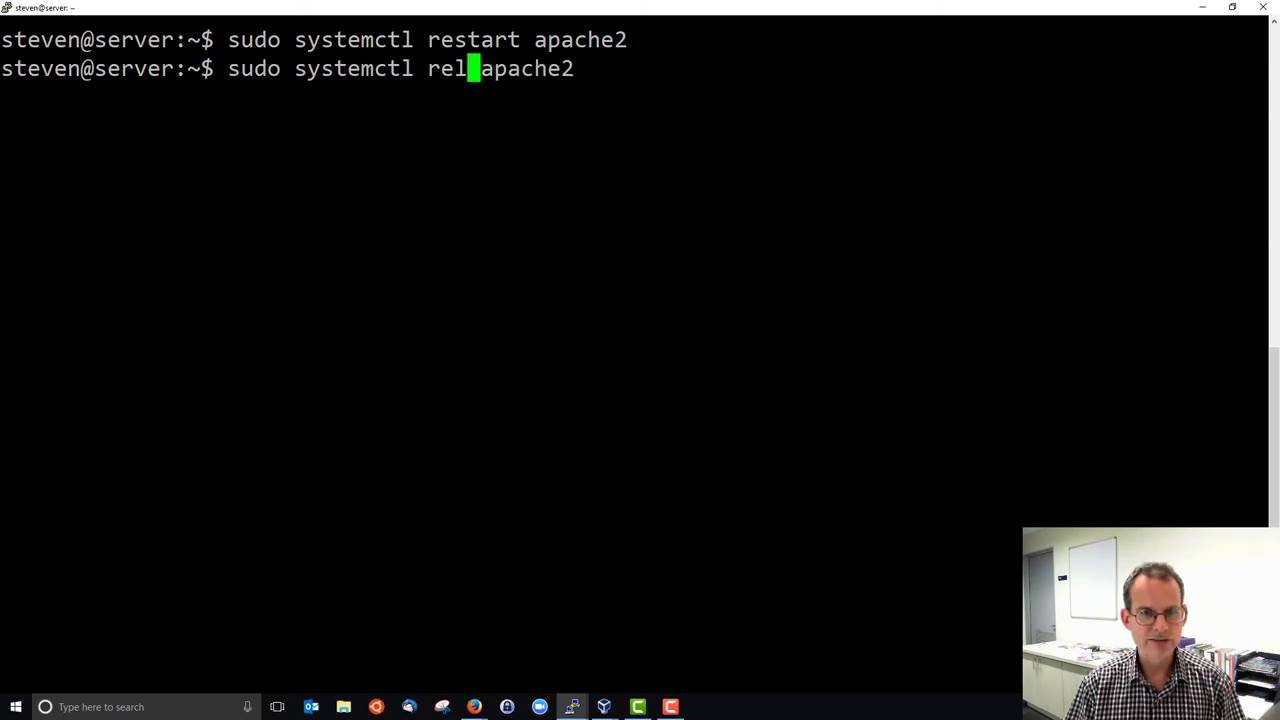
type("oad")
key("Return")
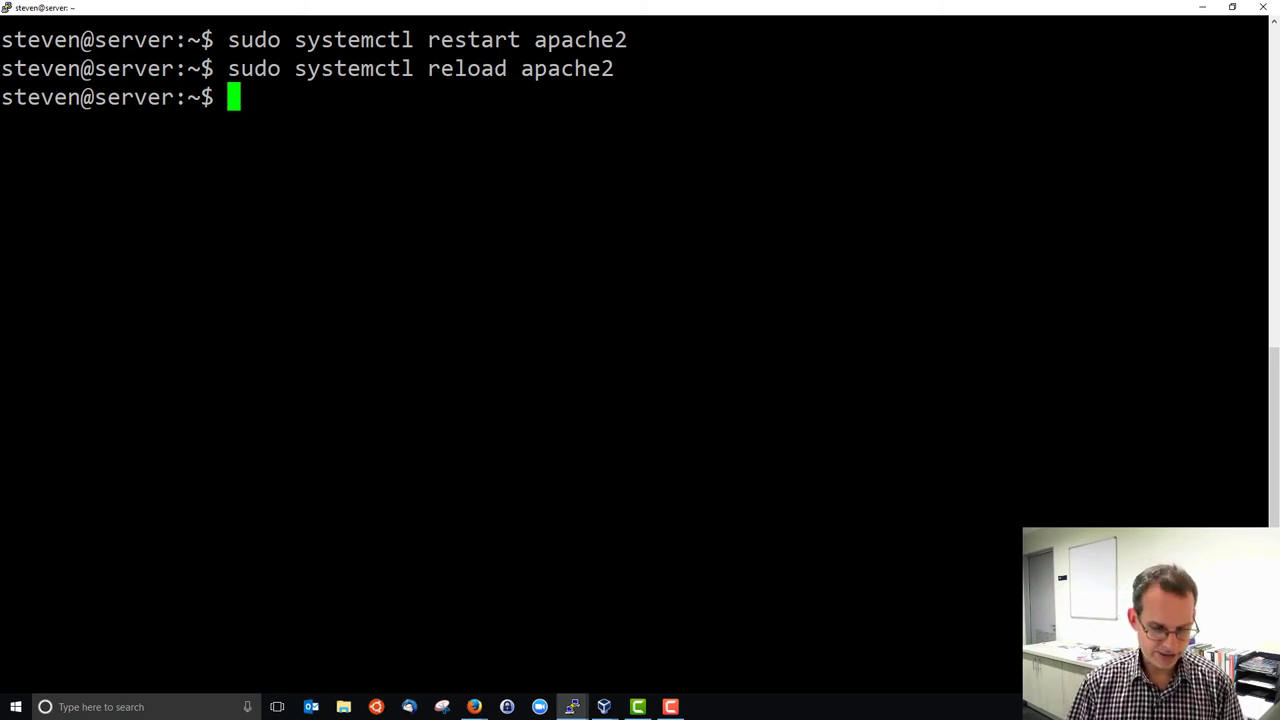
type("sudo")
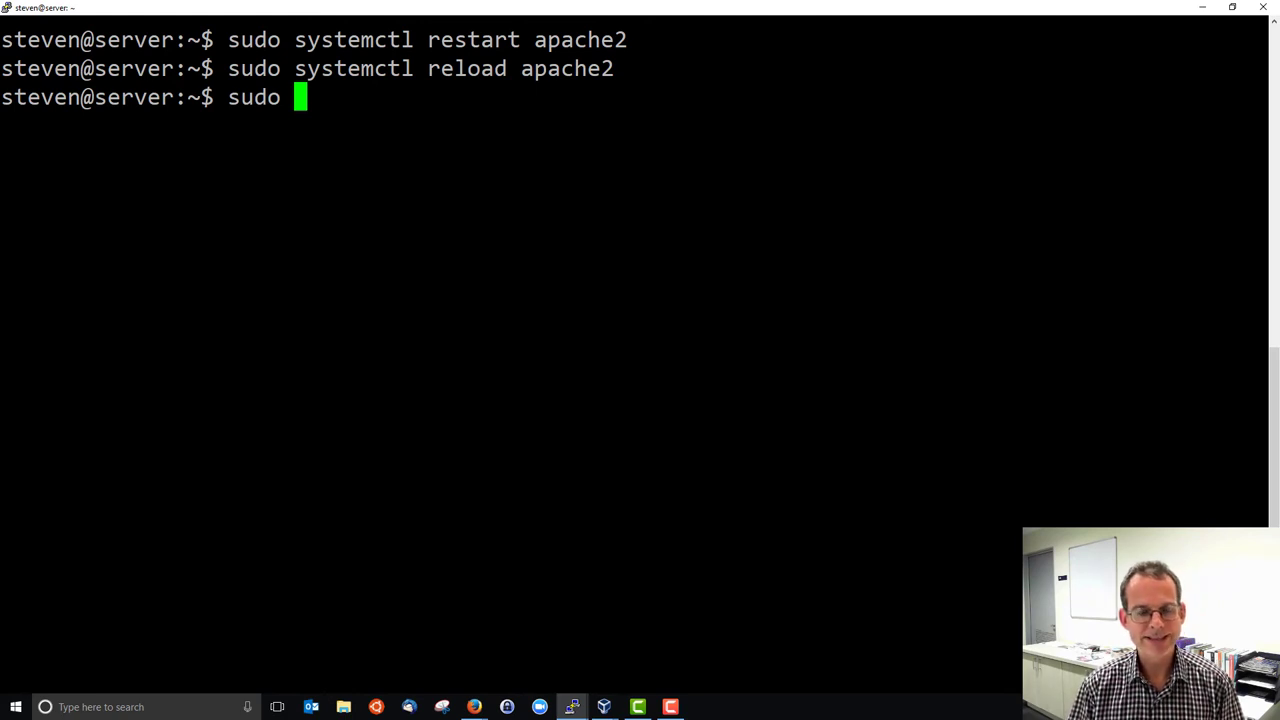
Step: Run 'sudo systemctl is-enabled apache2' and see it reported enabled
type("systemc")
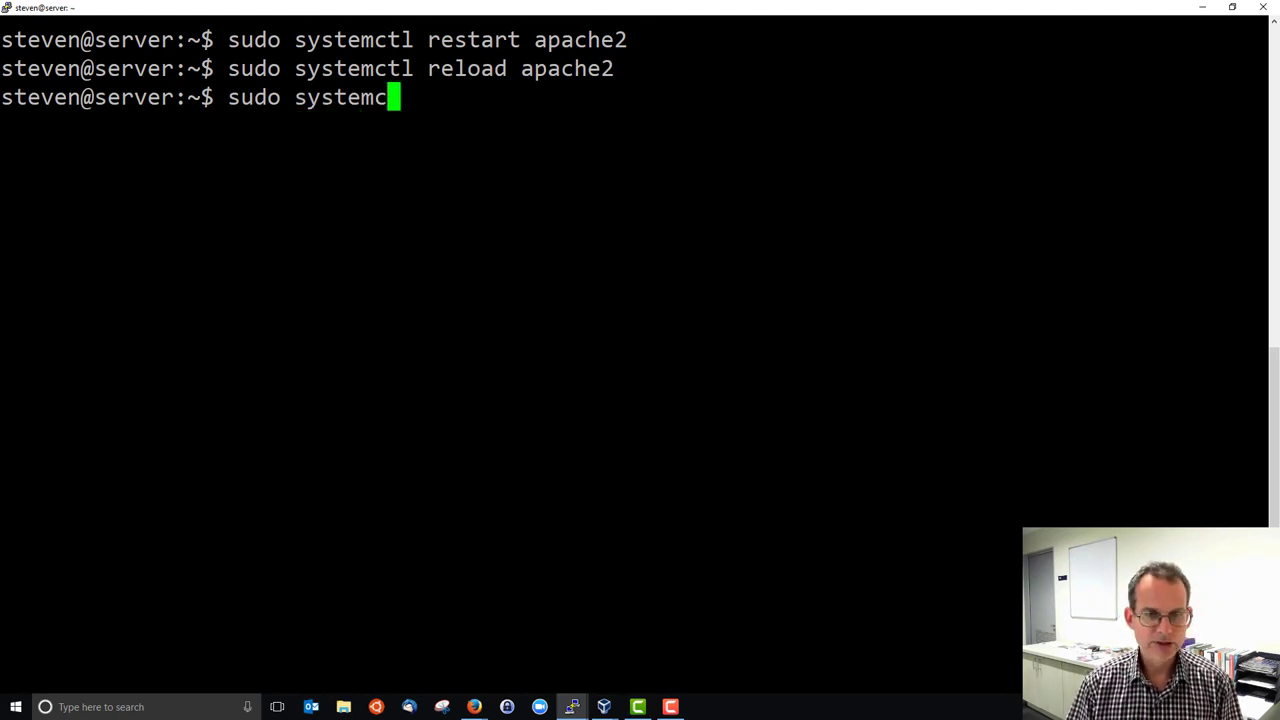
type("tl is-enab")
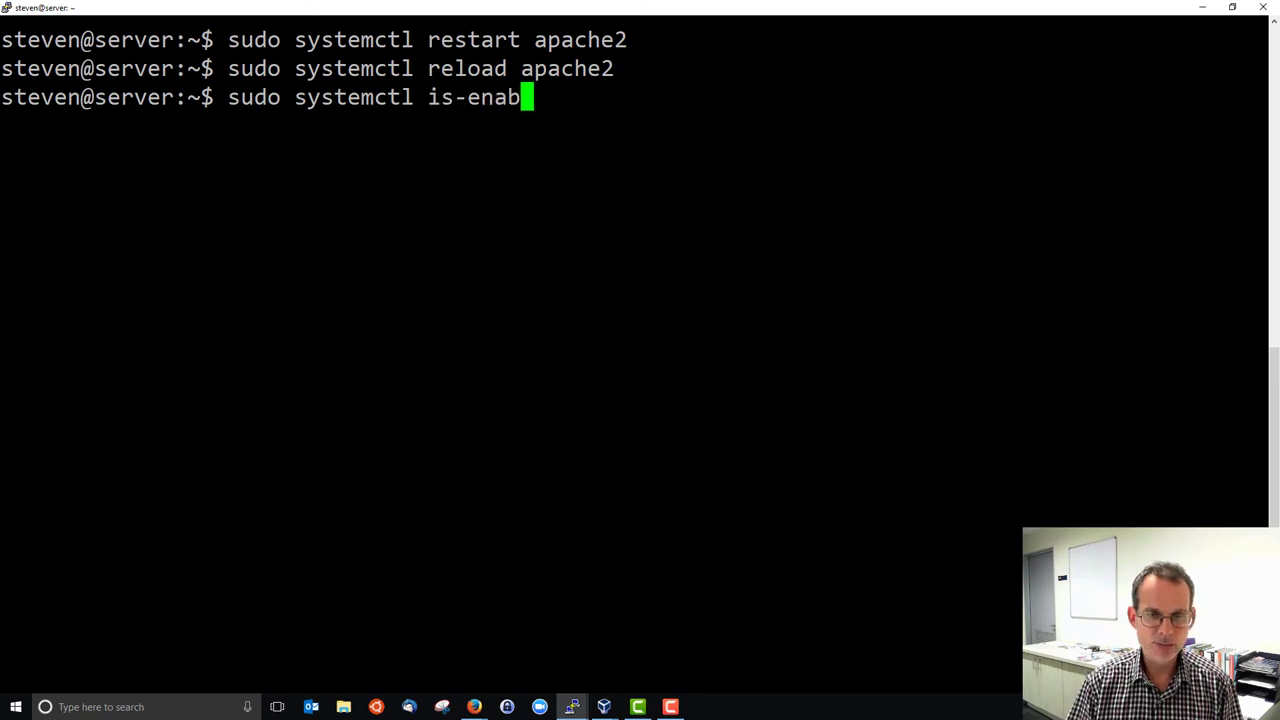
key("Return")
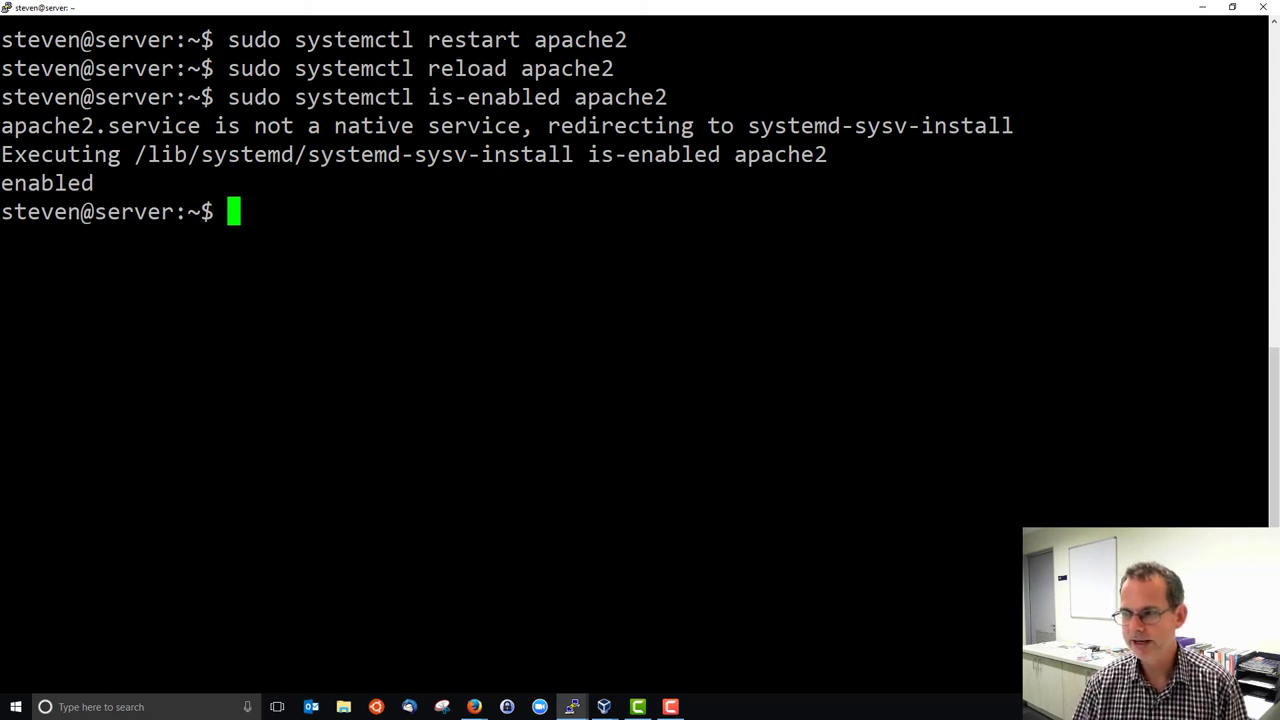
type("sudo systemctl is-enabled apache2")
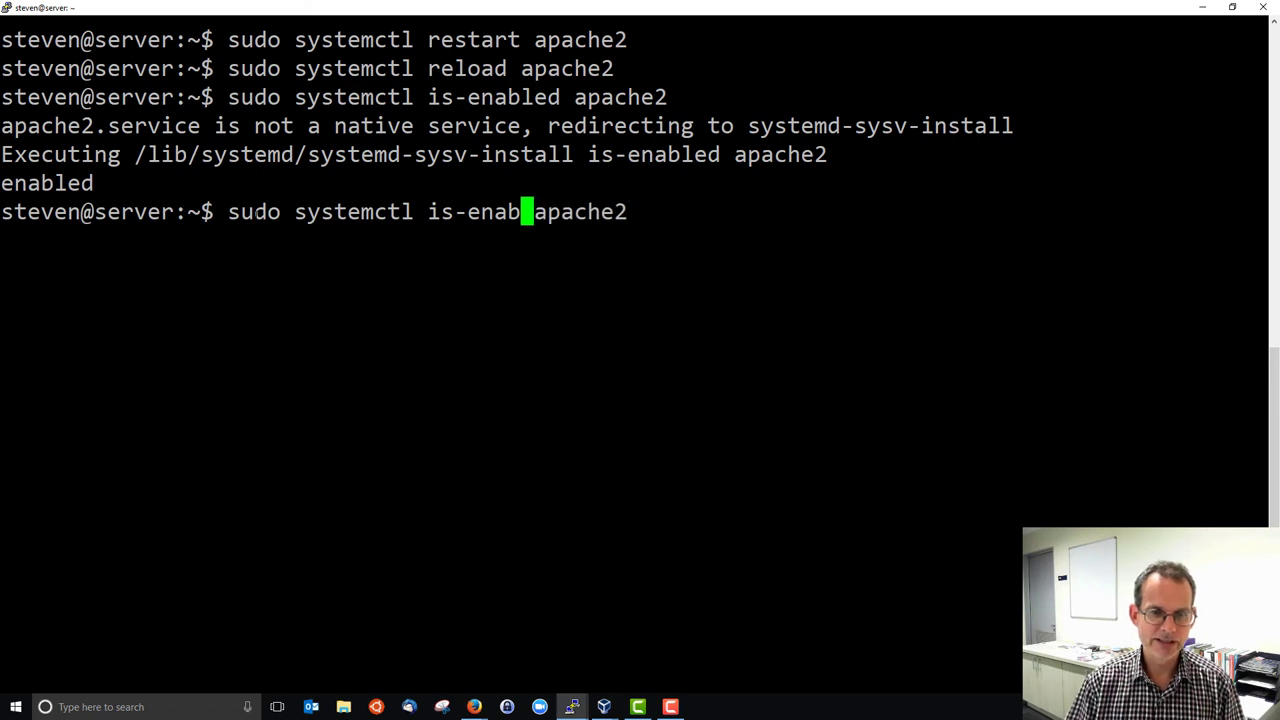
Step: Confirm apache2 is-active, then disable it, showing runlevel warnings
type("activ")
key("Return")
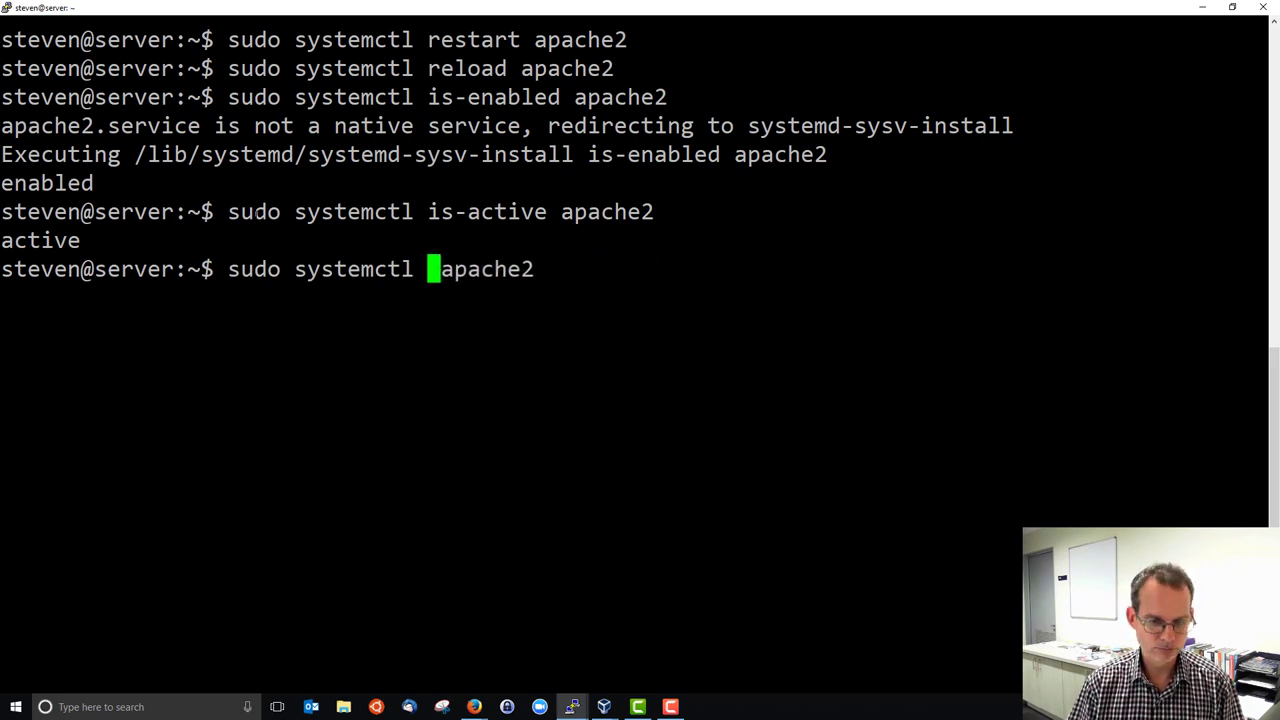
type("disable")
key("Return")
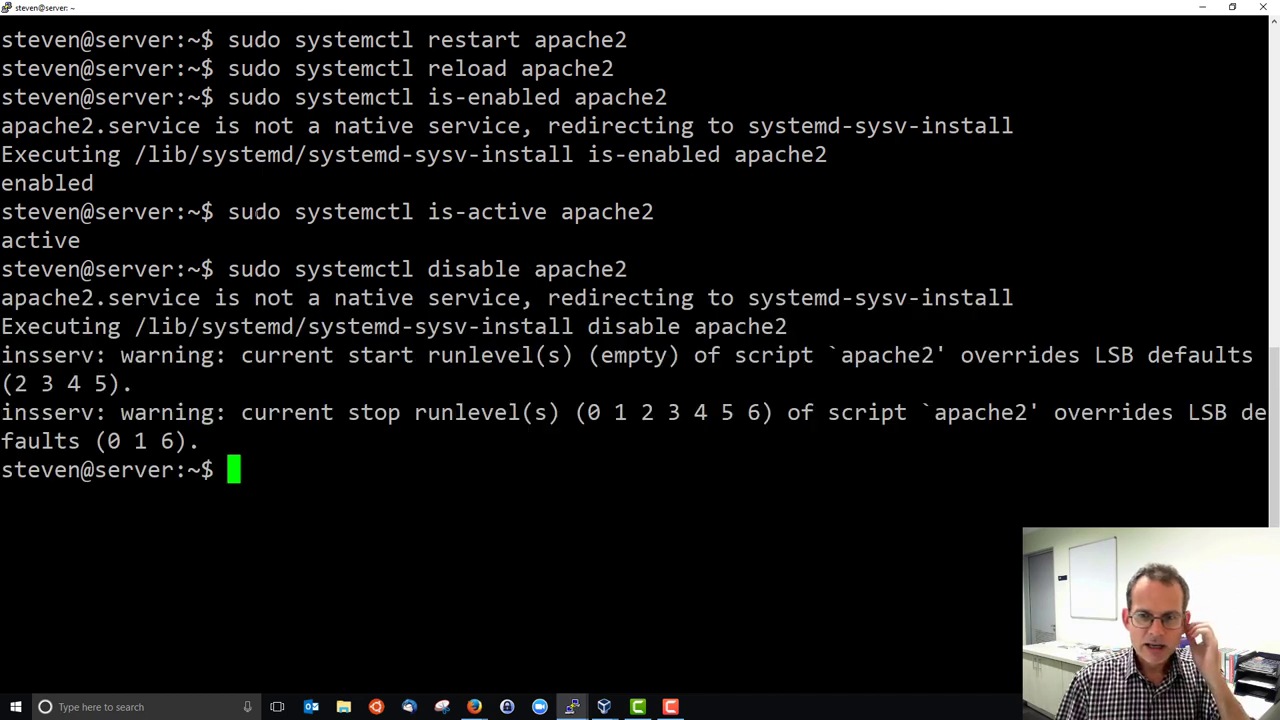
Step: Check apache2 now reports disabled yet still active, and type another disable command
type("sudo systemctl is-enabled apache2")
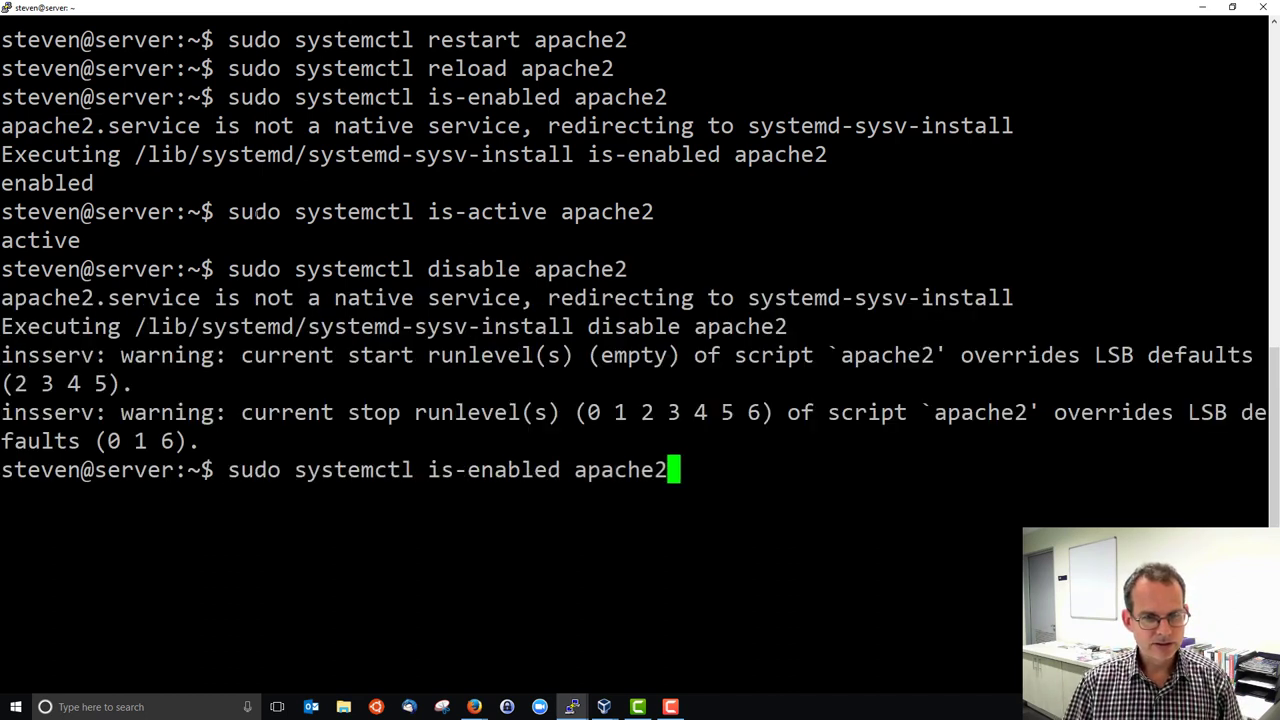
key("Return")
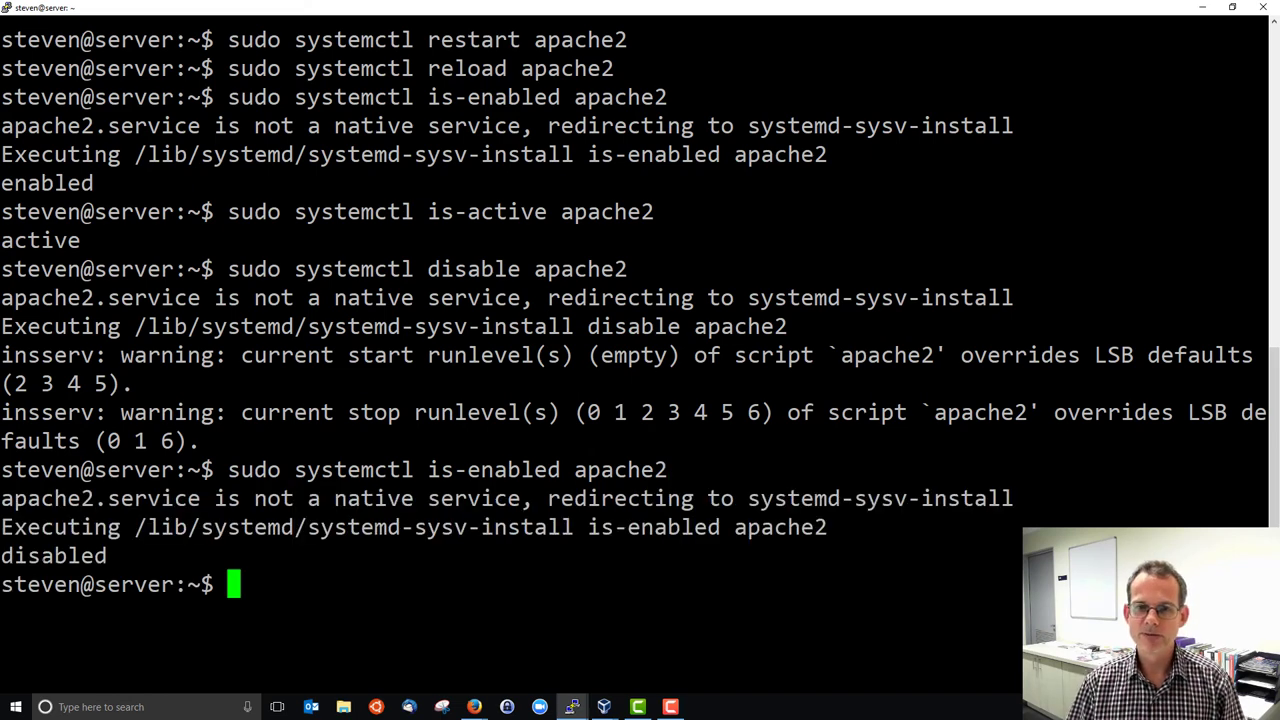
type("sudo systemctl is-active apache2")
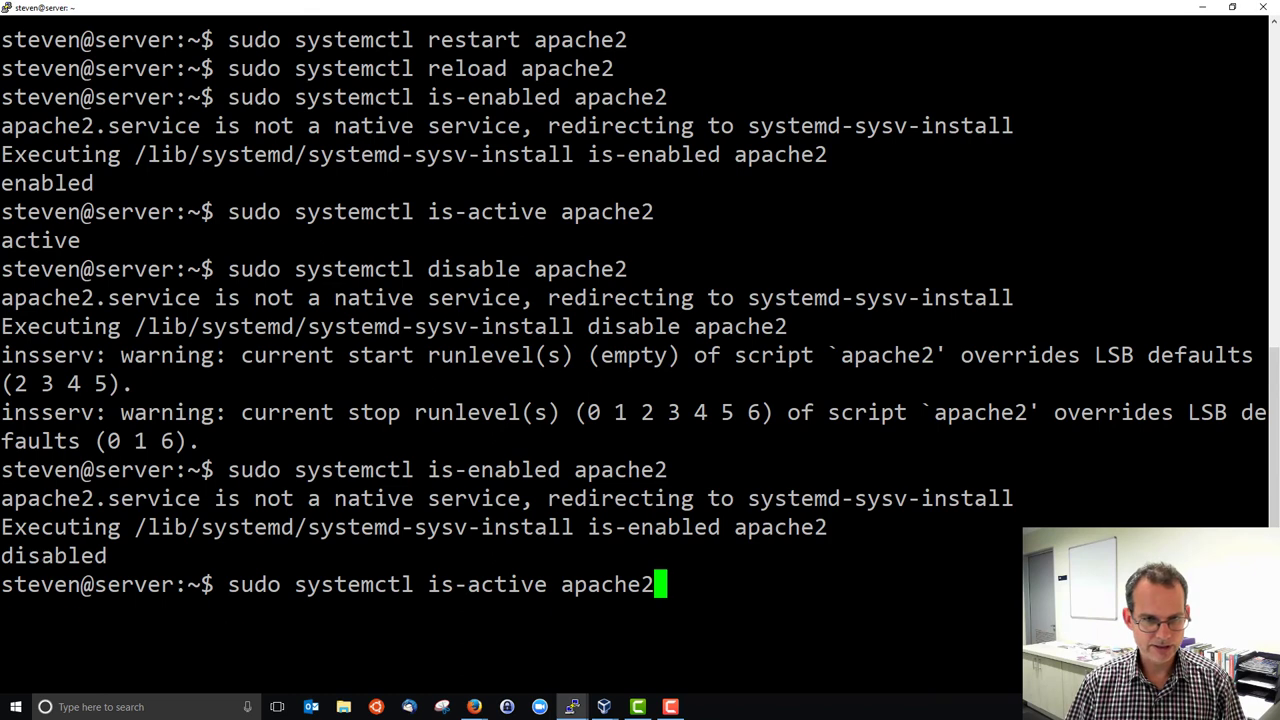
key("Return")
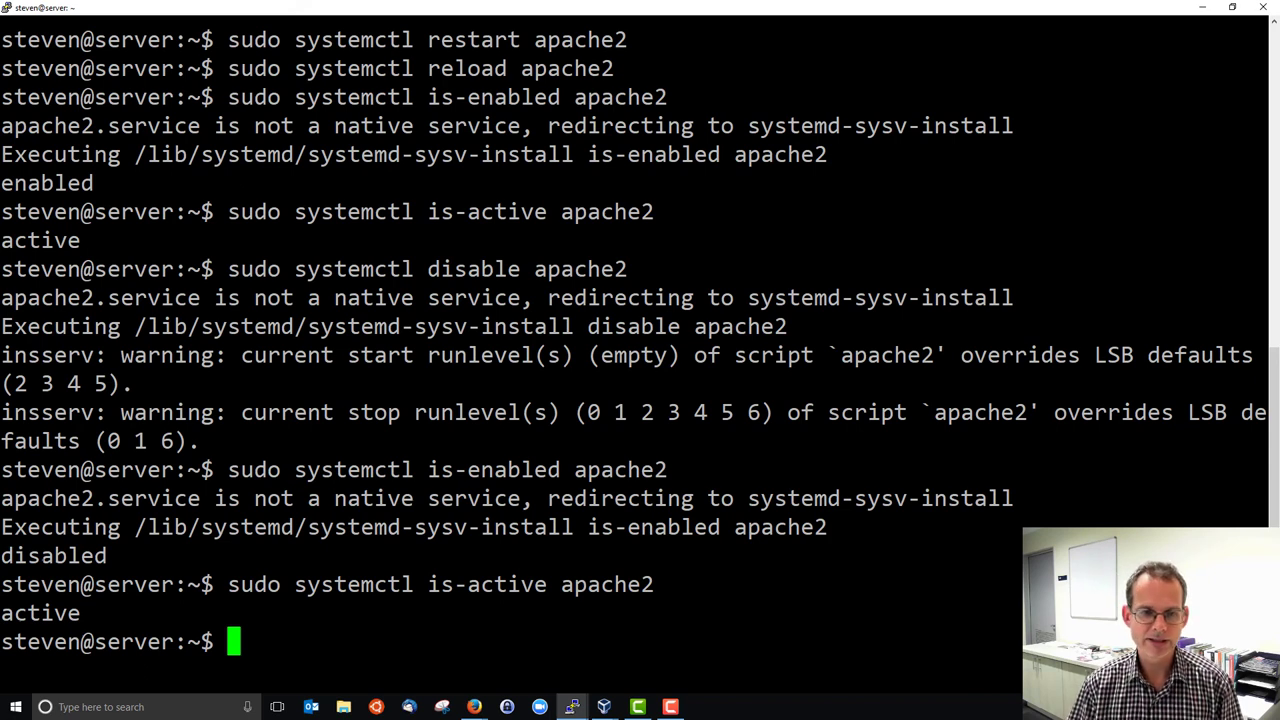
type("sudo systemctl disable apache2")
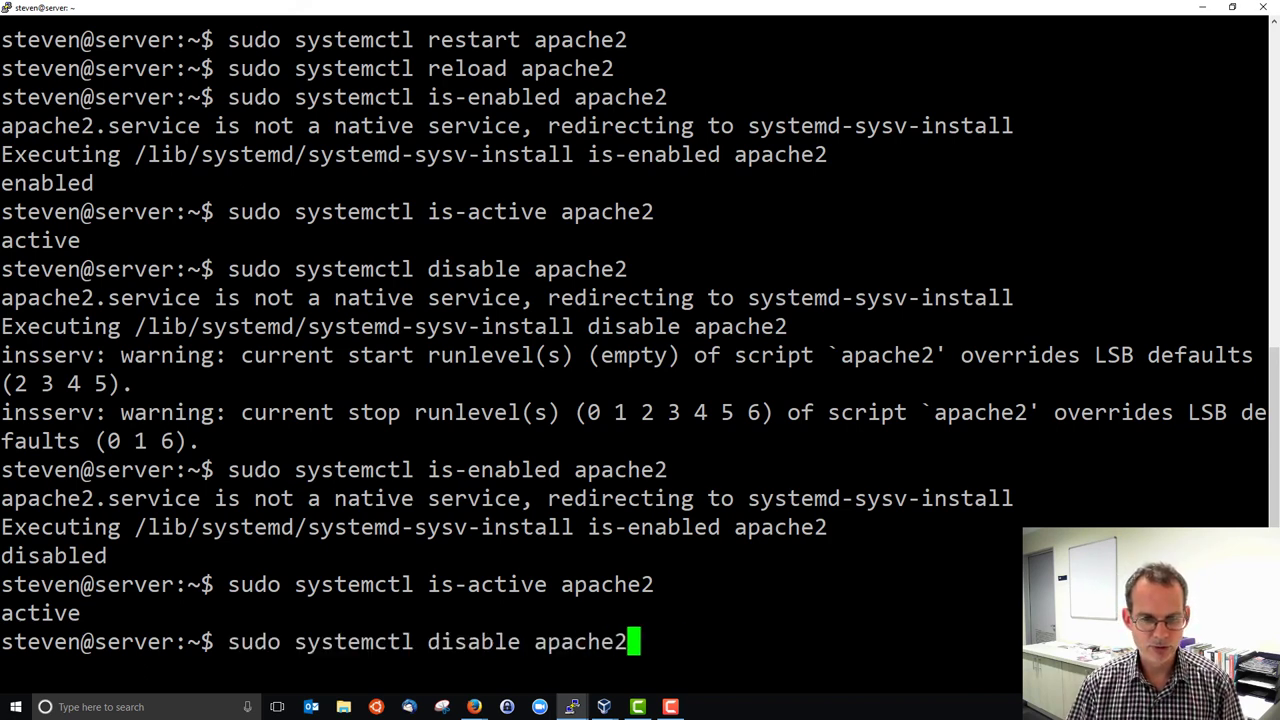
Step: Re-enable Apache2 by running 'sudo systemctl enable apache2'
key("Left")
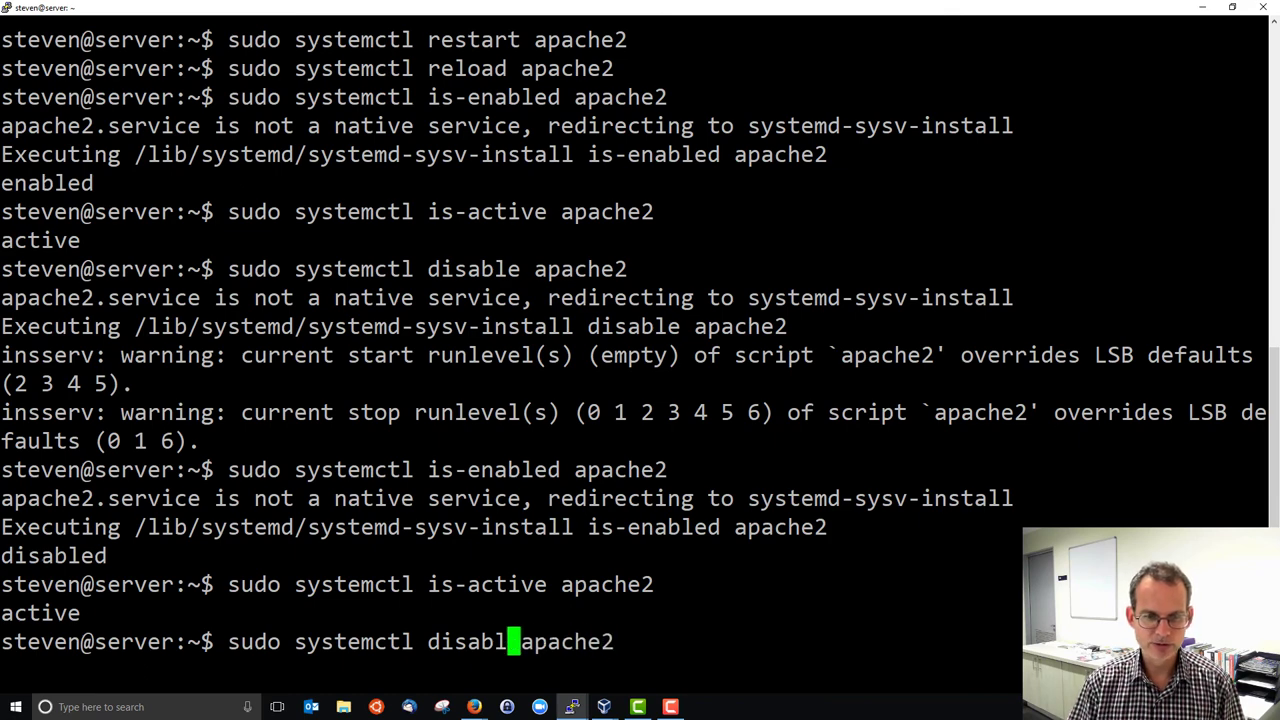
type("enable")
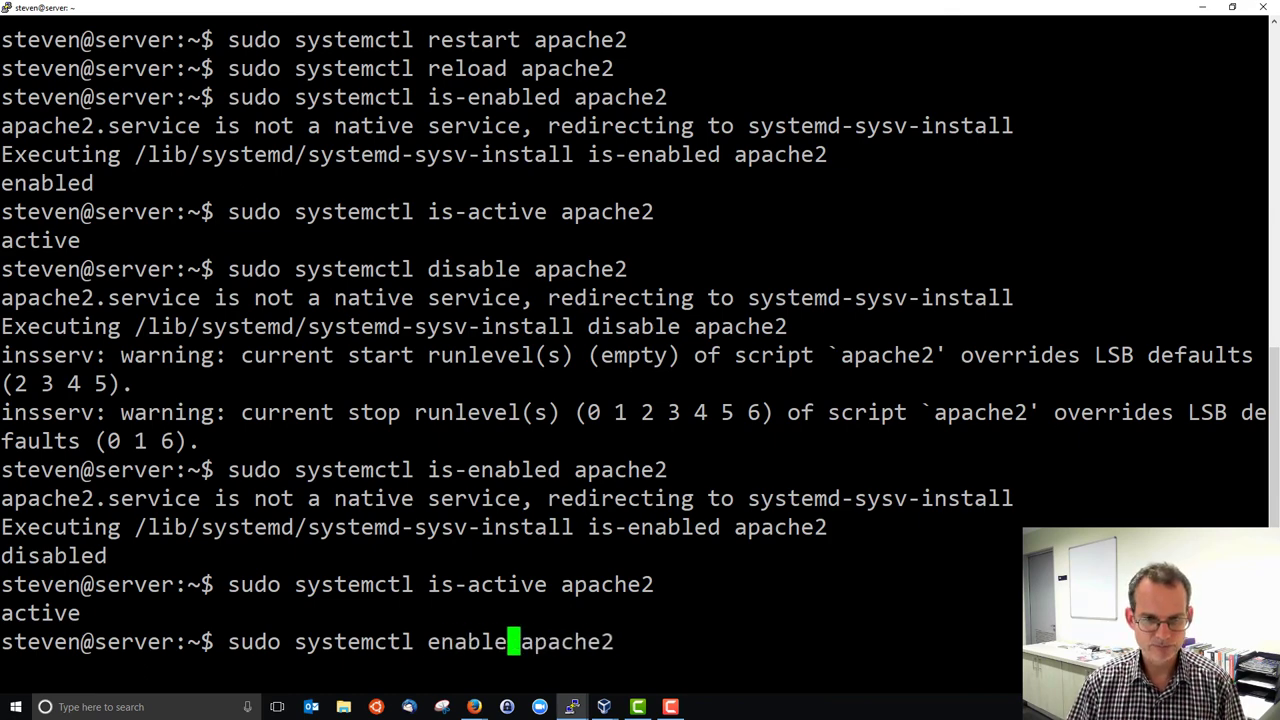
key("Return")
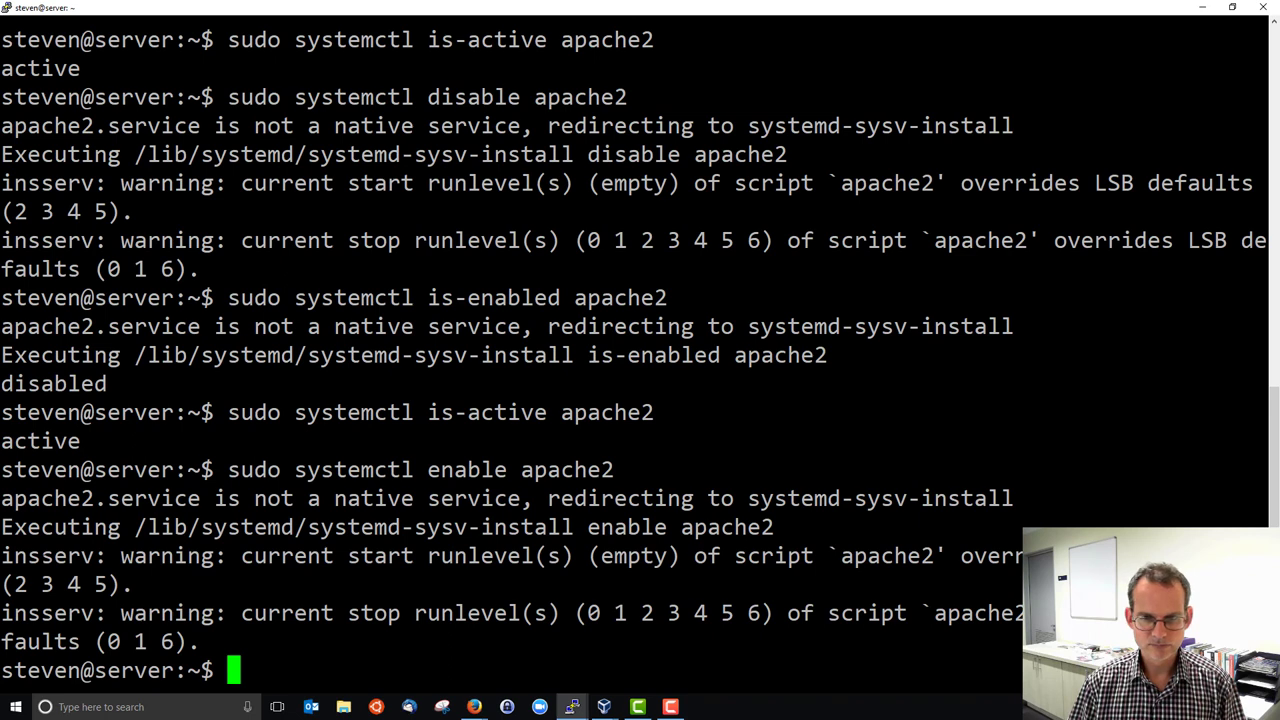
type("sudo systemctl enable apache2")
type("sudo systemctl is-active apache2")
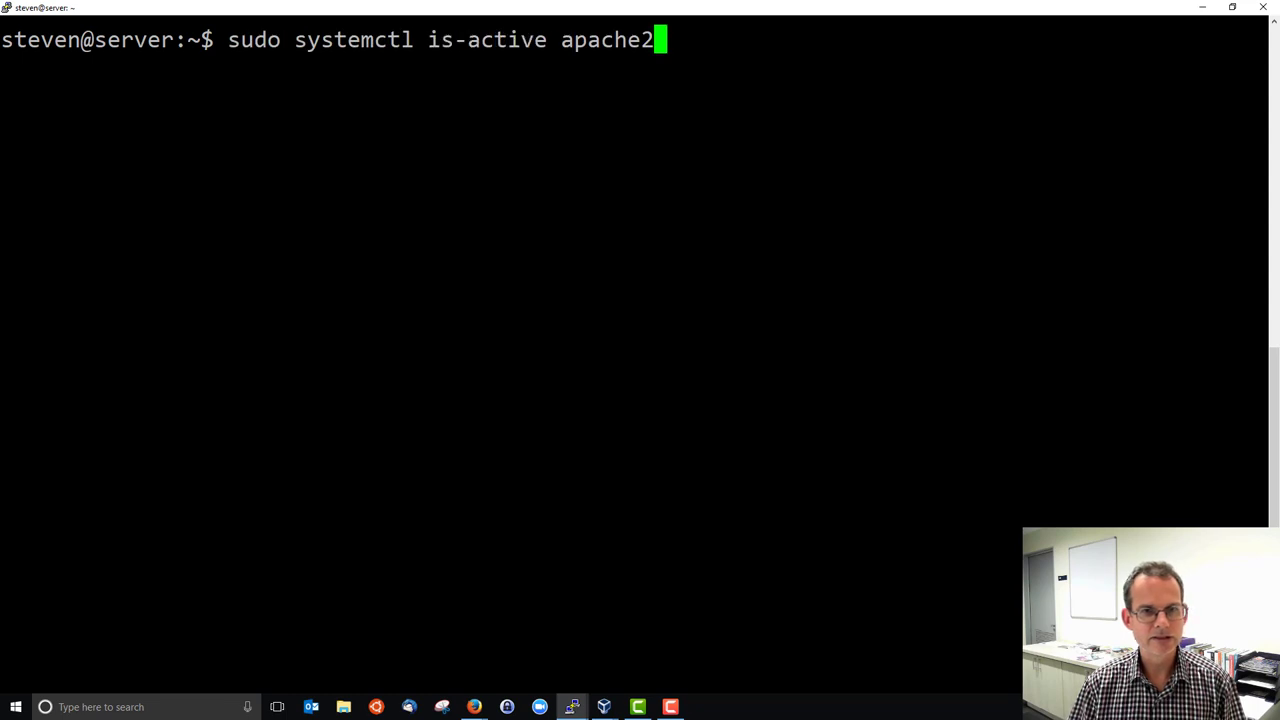
Step: Clear the screen and verify Apache2 reports enabled with 'sudo systemctl is-enabled apache2'
type("clear")
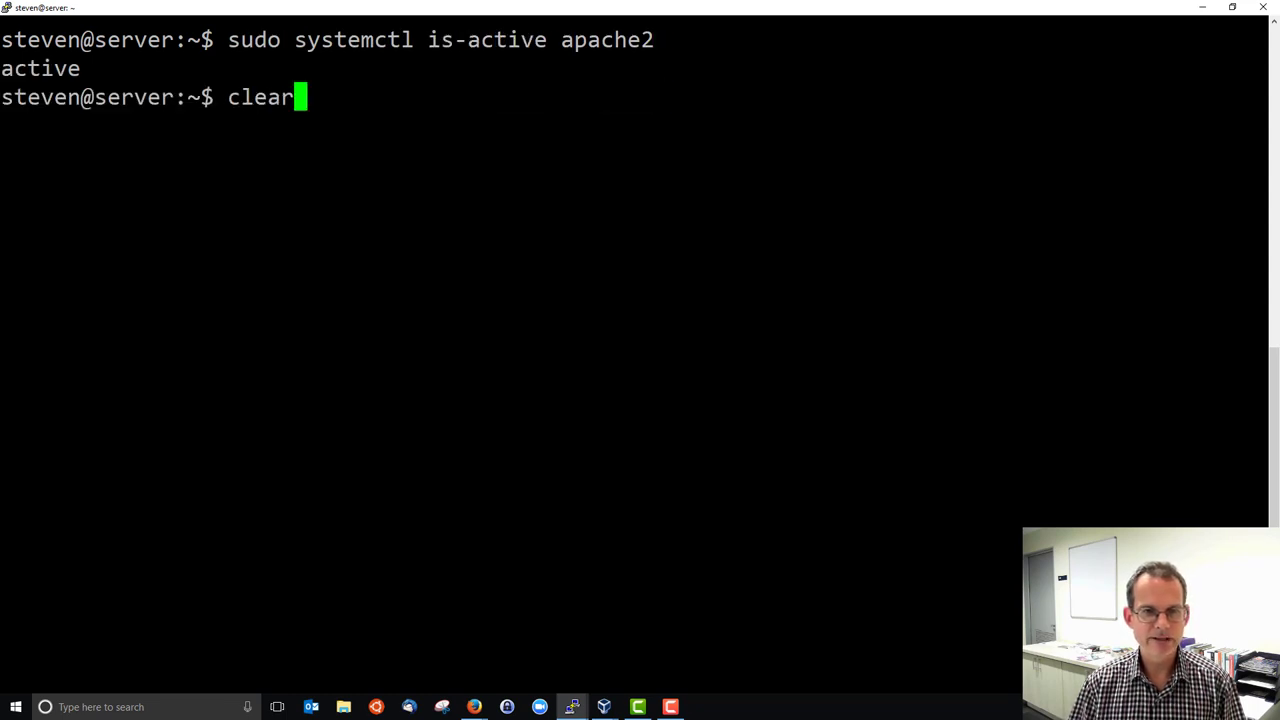
type("sudo systemctl is-enabled apache2")
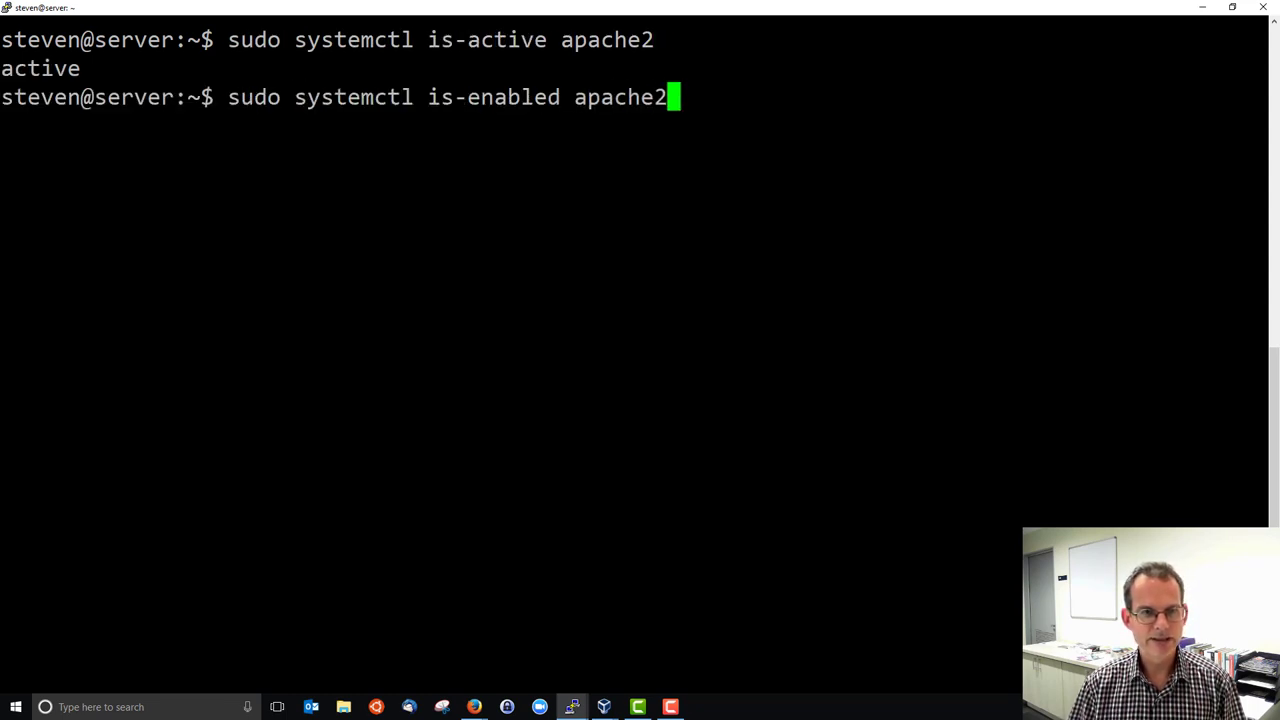
key("Return")
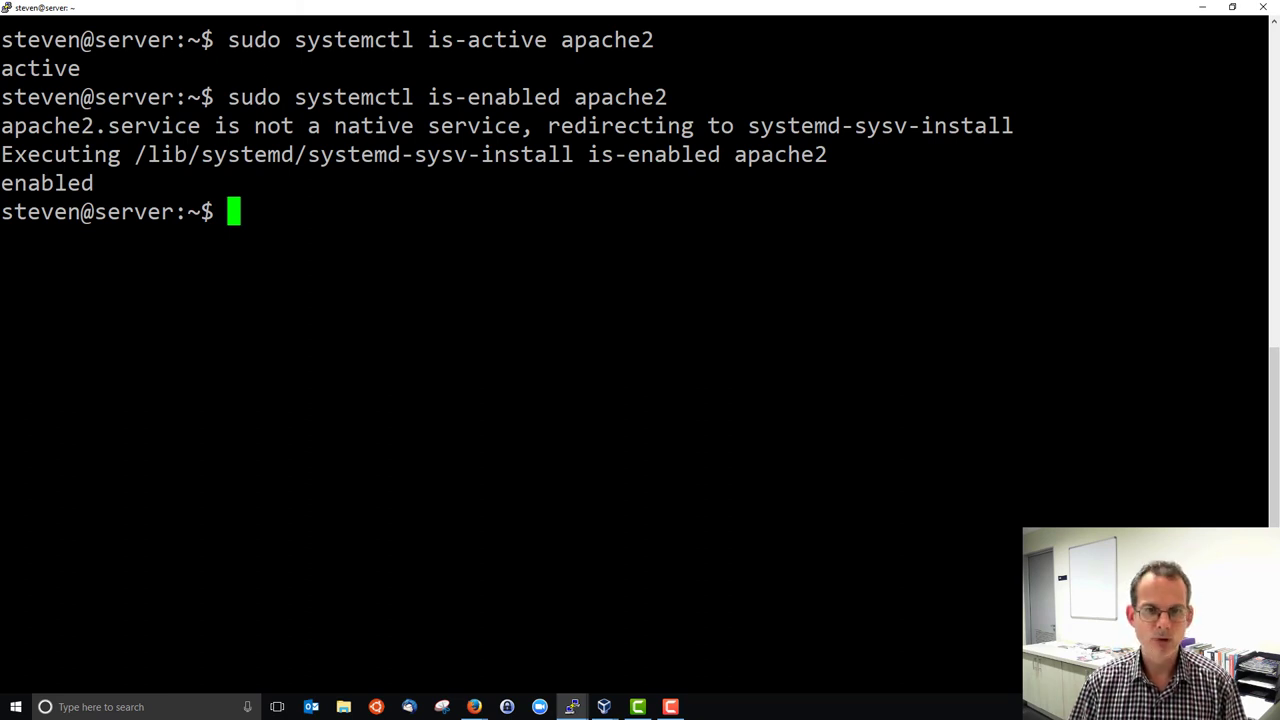